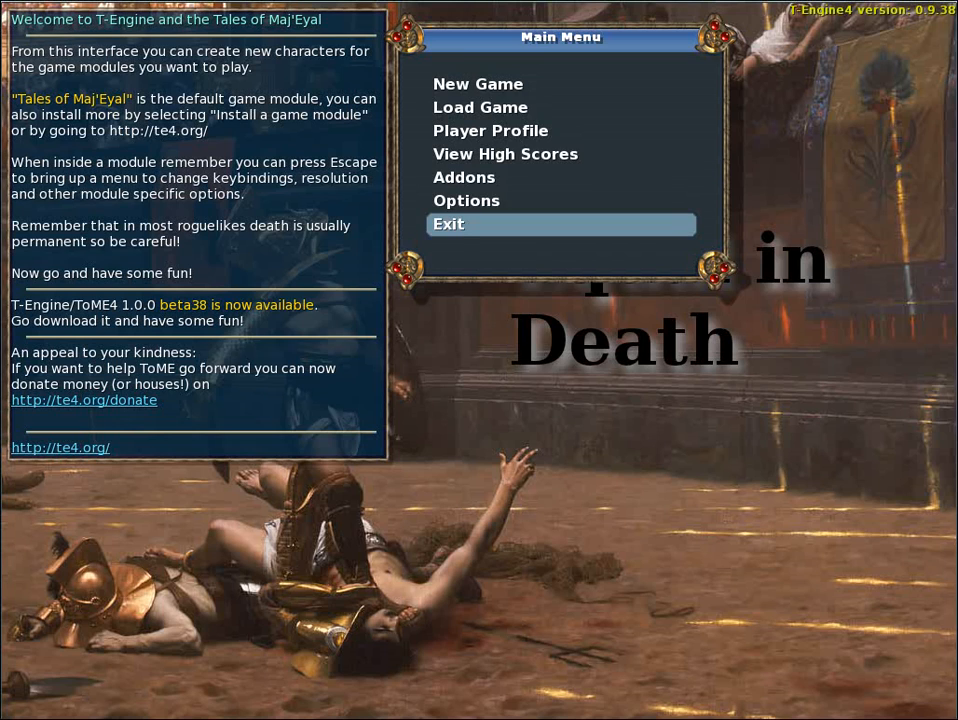
{"action": "mouse_move", "coordinate": [832, 38]}
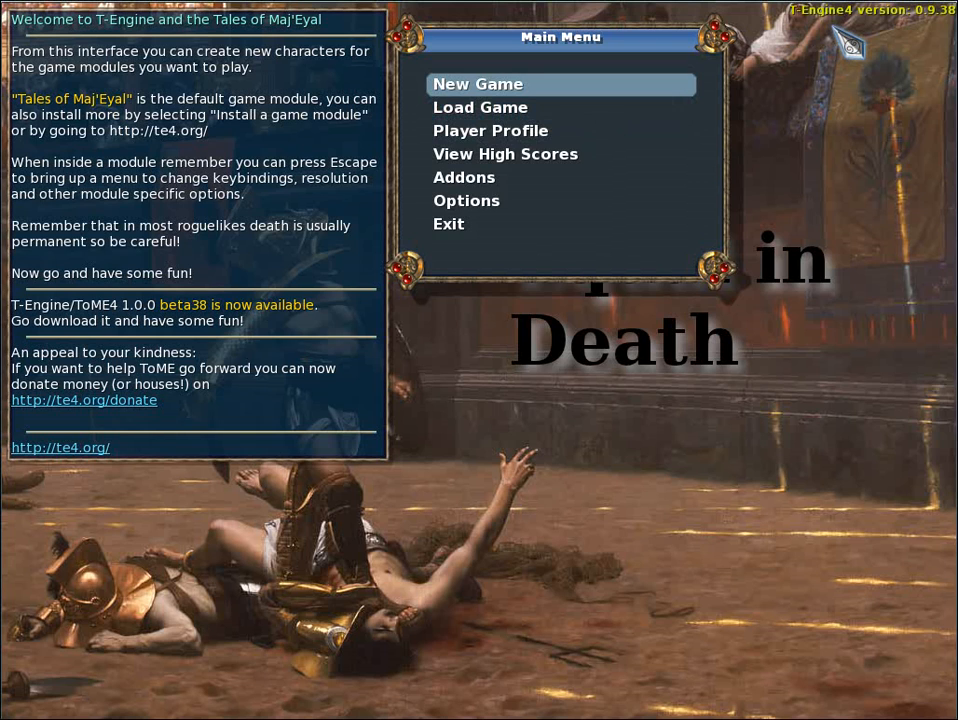
{"action": "mouse_move", "coordinate": [470, 177]}
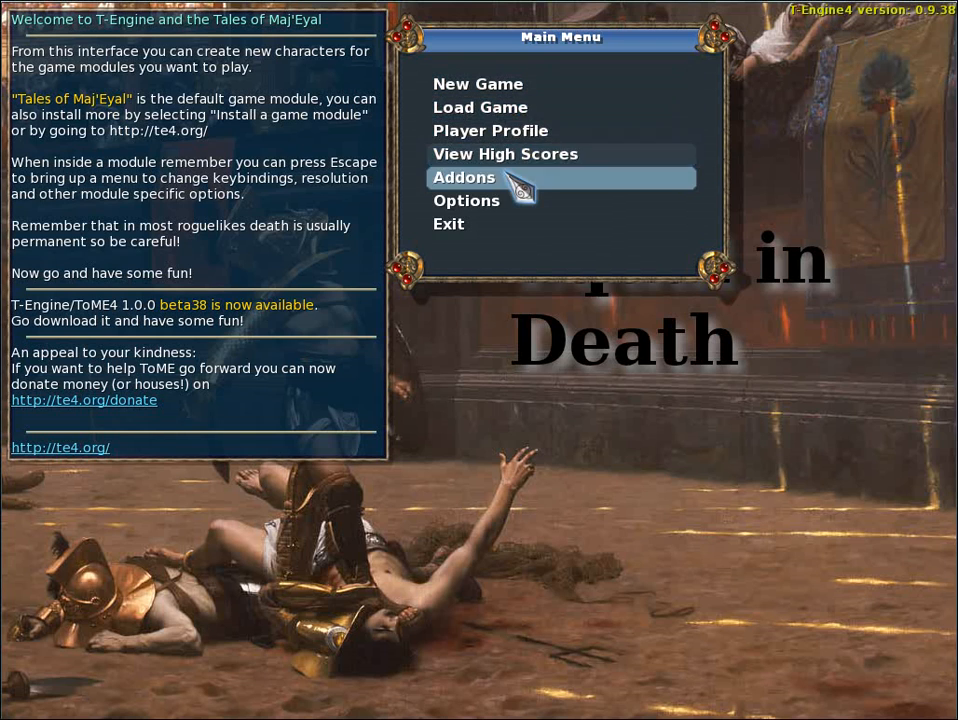
Browse the installed addons, then create a character named Blood Arbiter and begin
{"action": "left_click", "coordinate": [464, 177]}
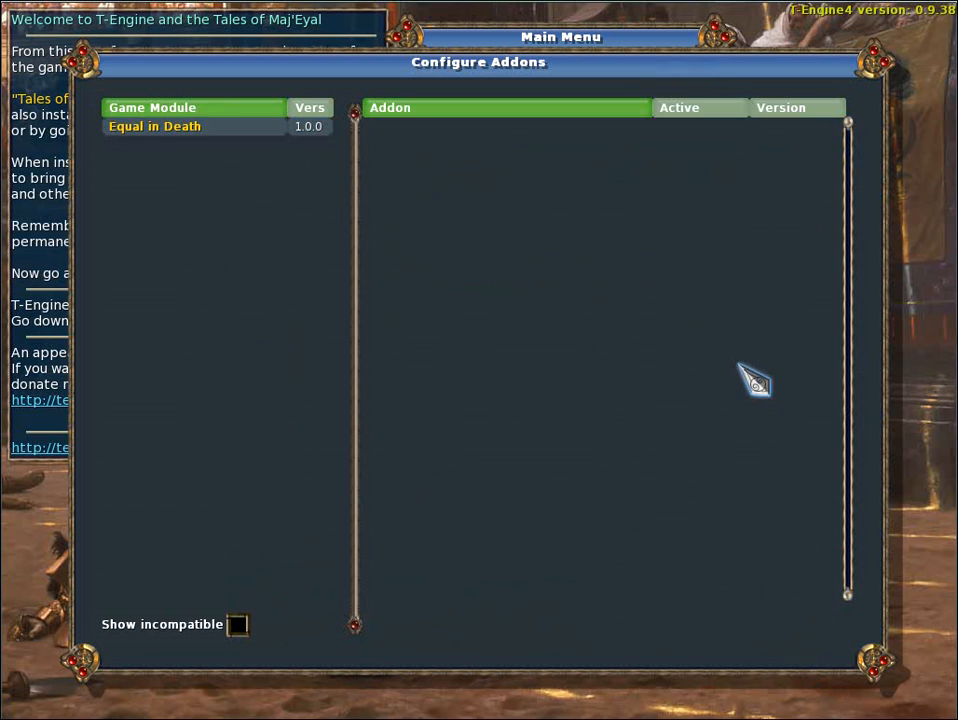
{"action": "left_click", "coordinate": [478, 84]}
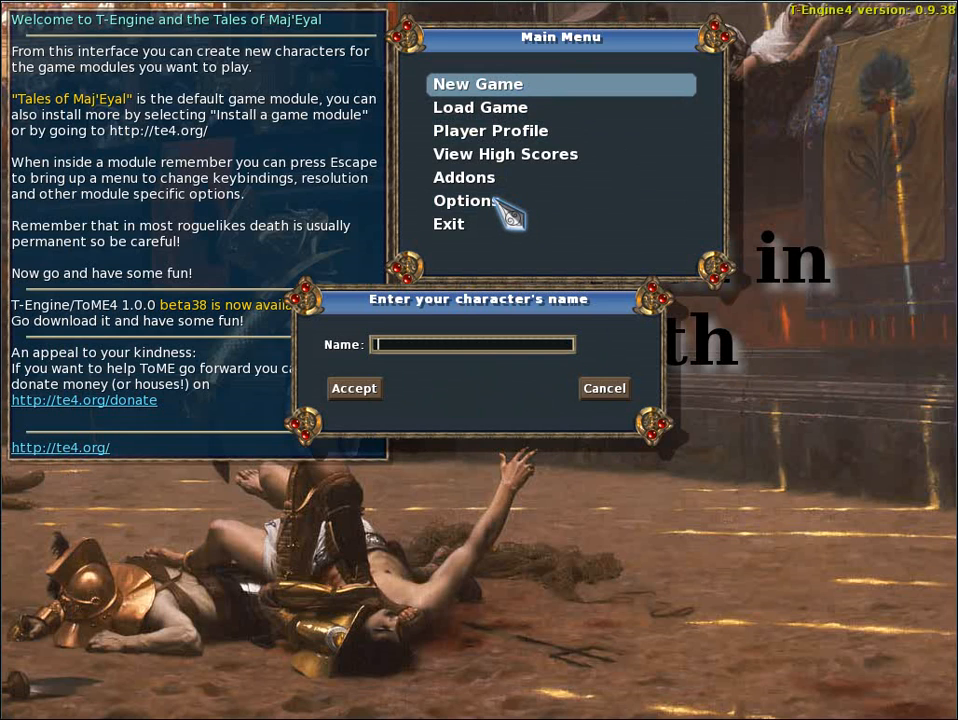
{"action": "type", "text": "A"}
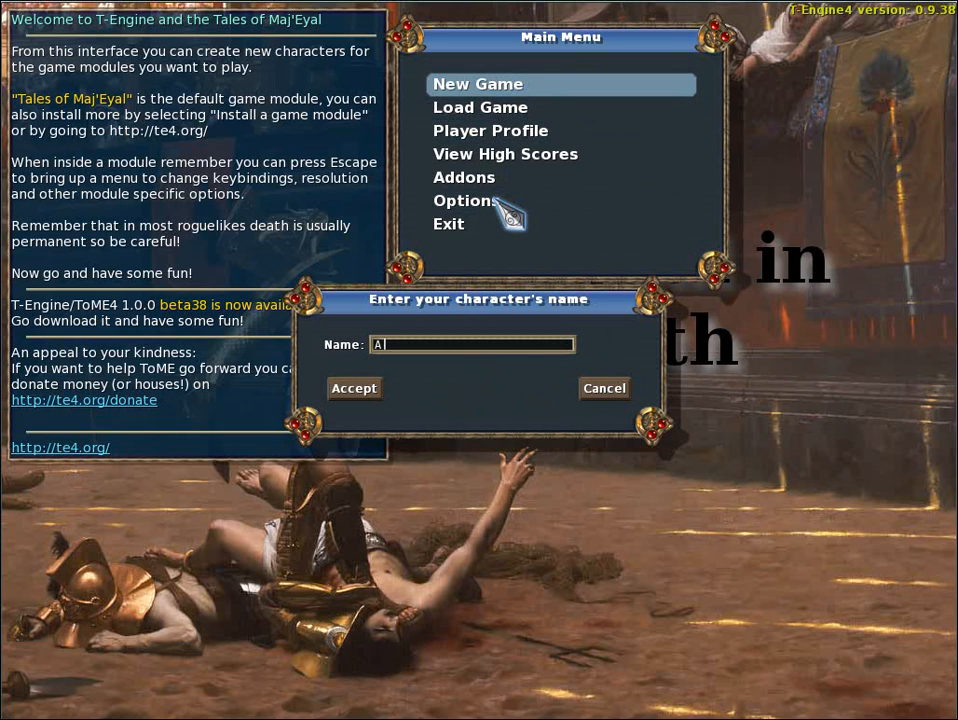
{"action": "type", "text": "Blood Arbiter"}
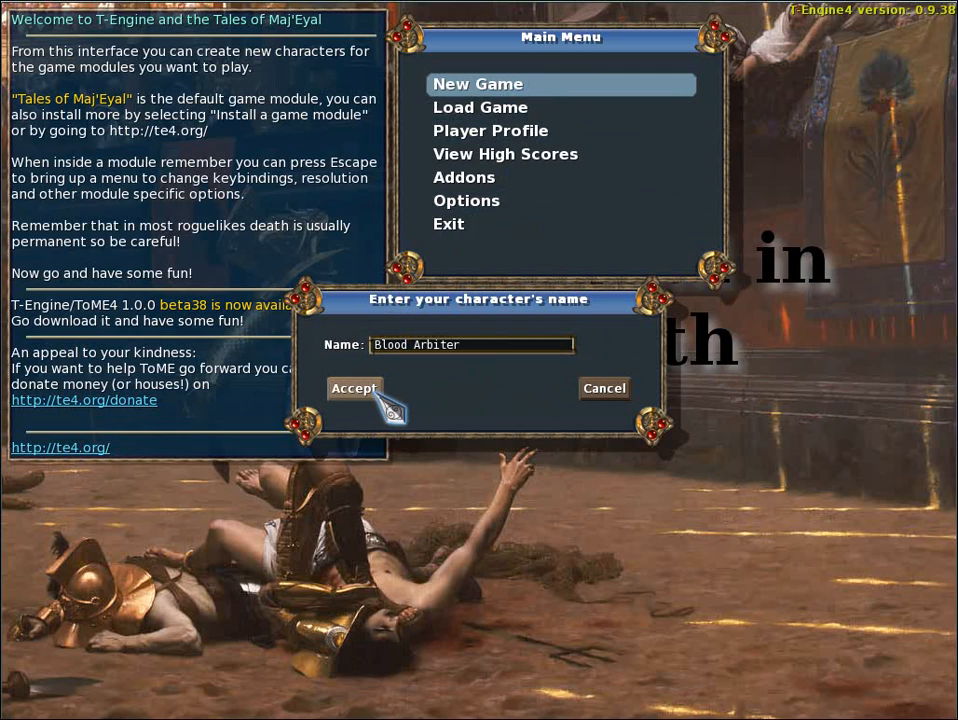
{"action": "left_click", "coordinate": [354, 388]}
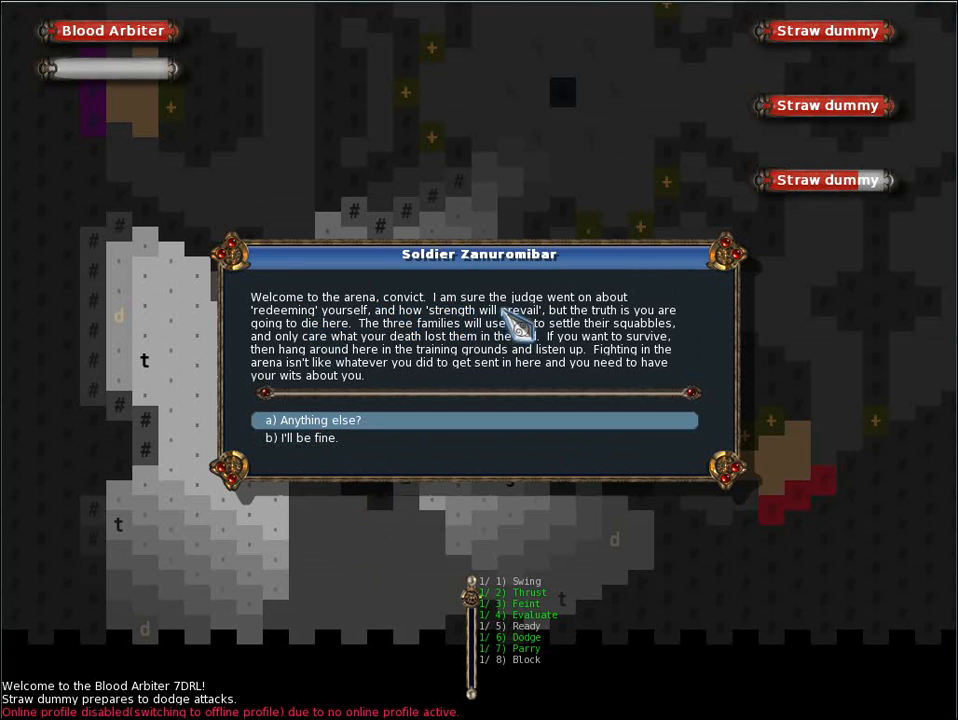
{"action": "mouse_move", "coordinate": [375, 345]}
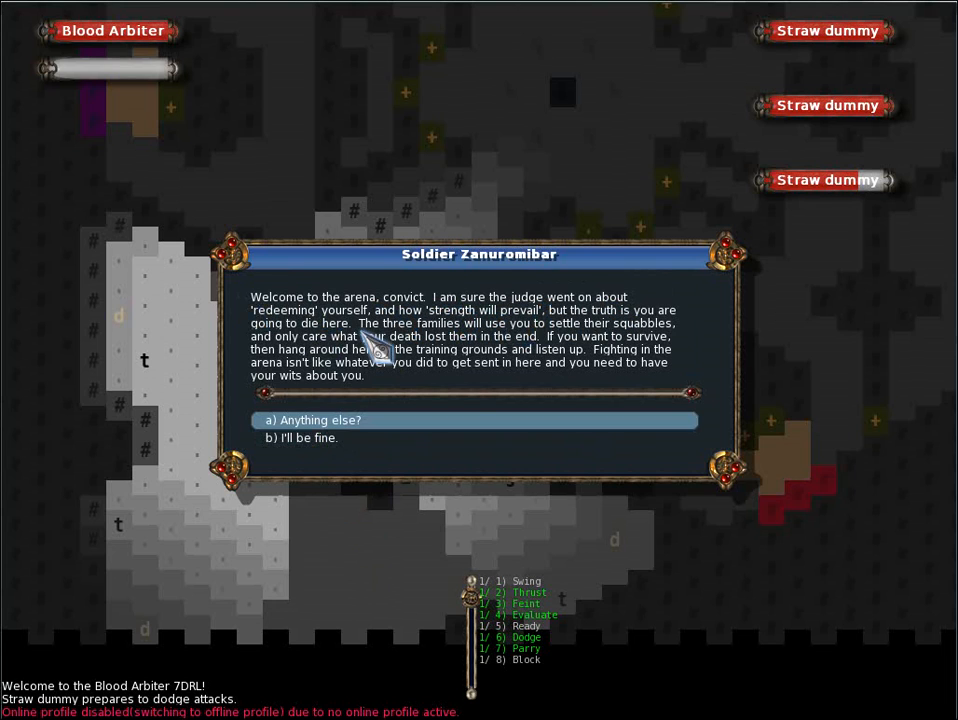
{"action": "mouse_move", "coordinate": [575, 345]}
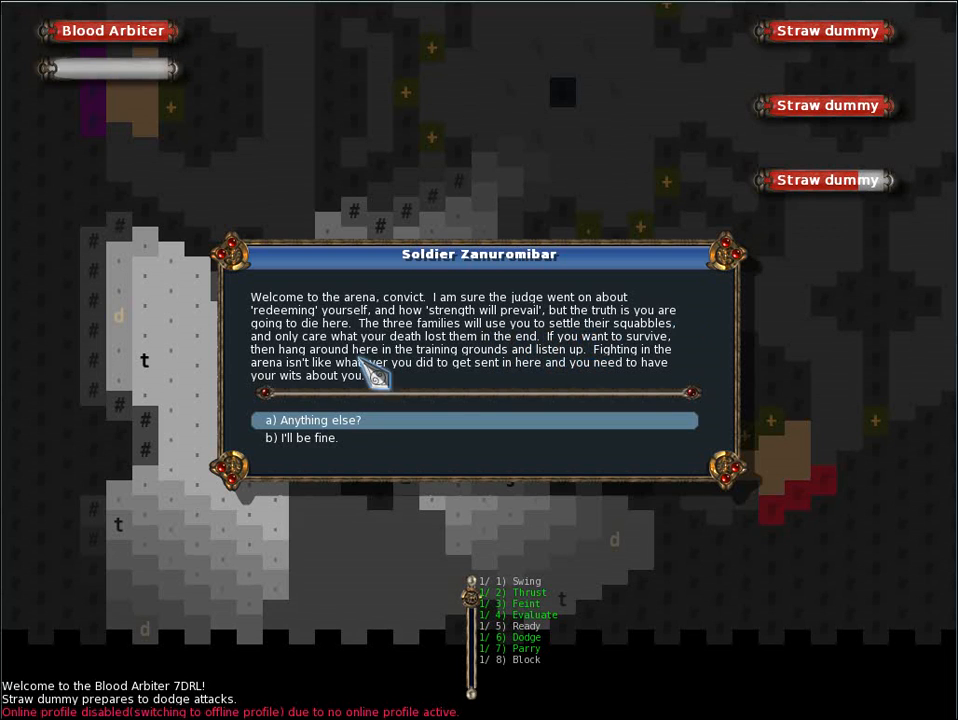
{"action": "mouse_move", "coordinate": [425, 365]}
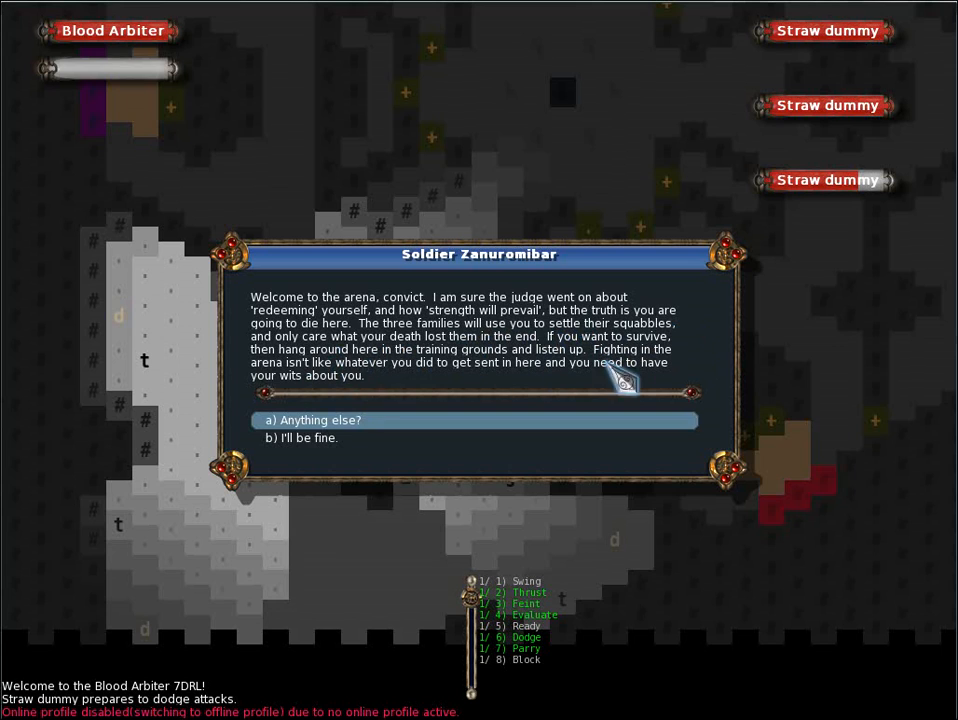
{"action": "mouse_move", "coordinate": [112, 415]}
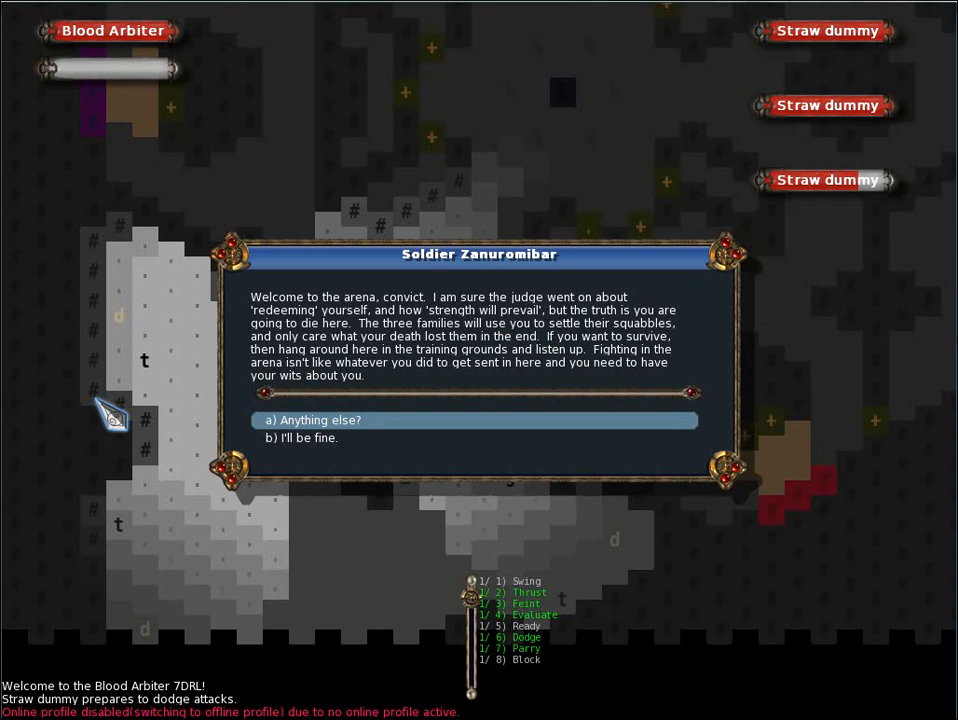
{"action": "mouse_move", "coordinate": [180, 420]}
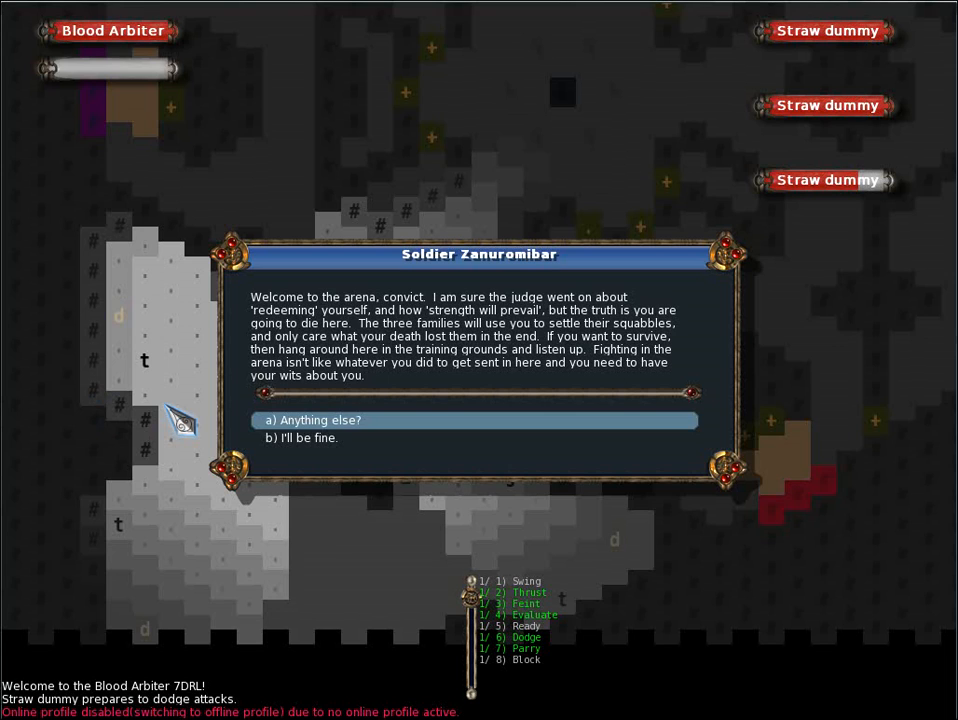
Ask Soldier Zanuromibar 'Anything else?' and hear his advice about family favor
{"action": "left_click", "coordinate": [318, 420]}
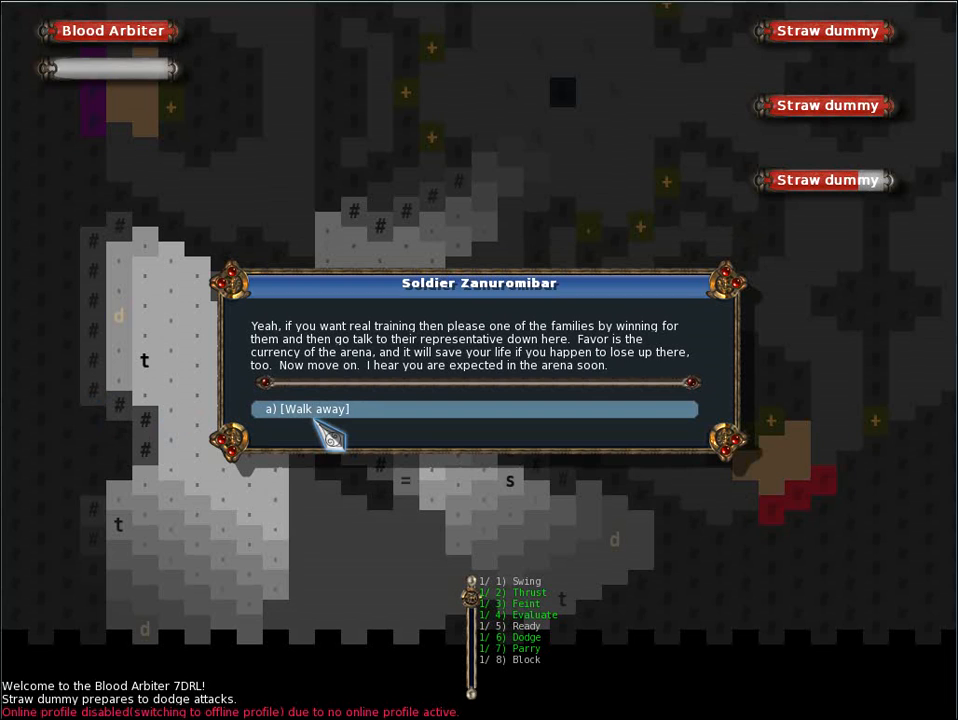
{"action": "mouse_move", "coordinate": [555, 365]}
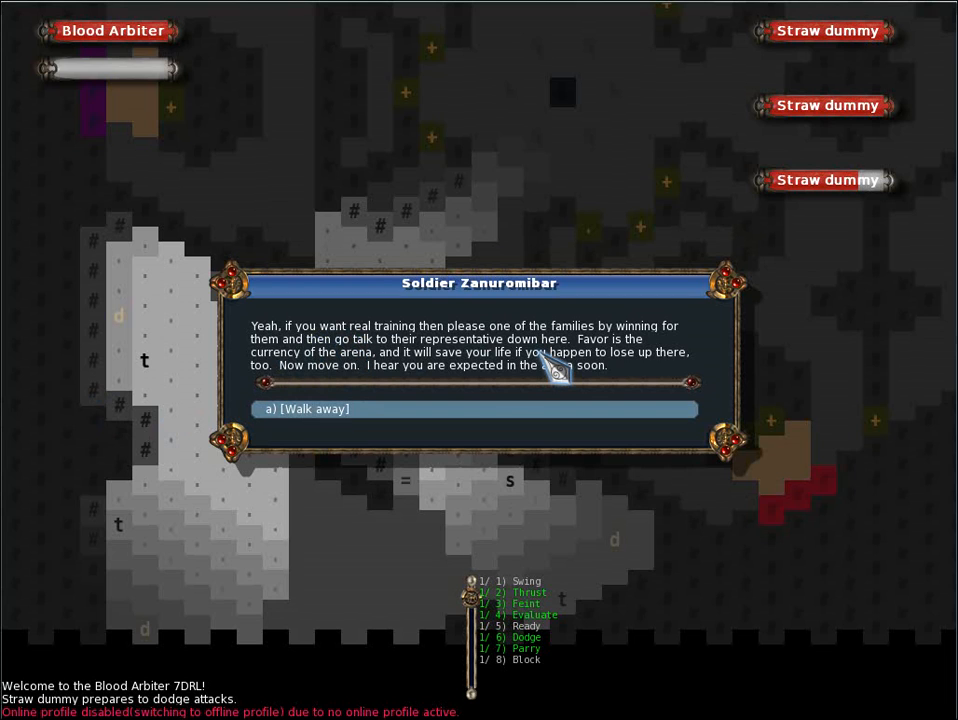
{"action": "mouse_move", "coordinate": [460, 390]}
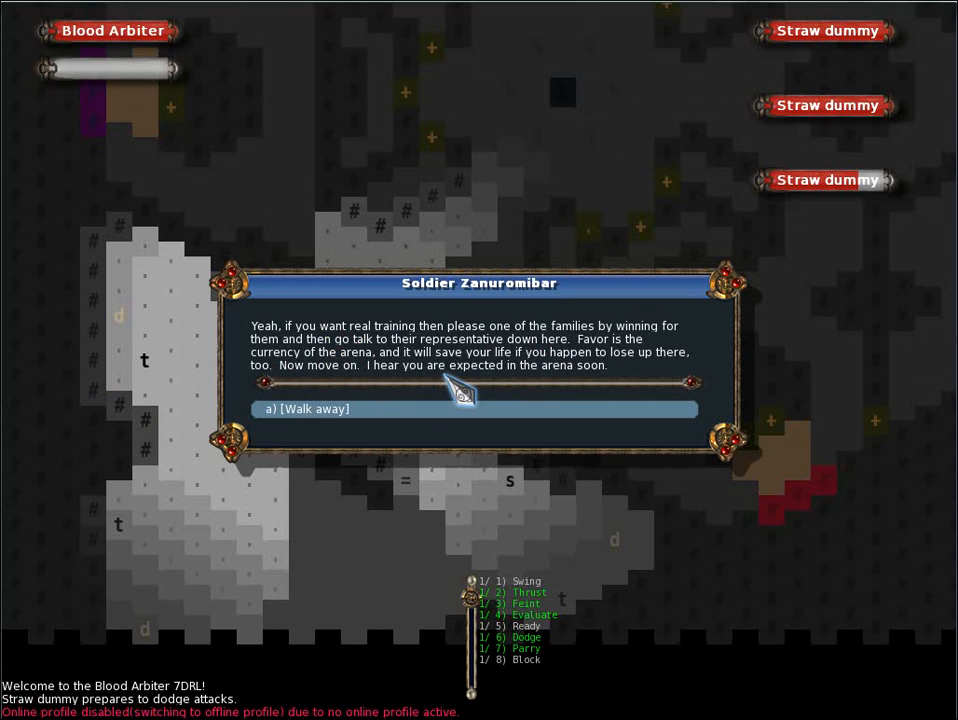
{"action": "mouse_move", "coordinate": [370, 430]}
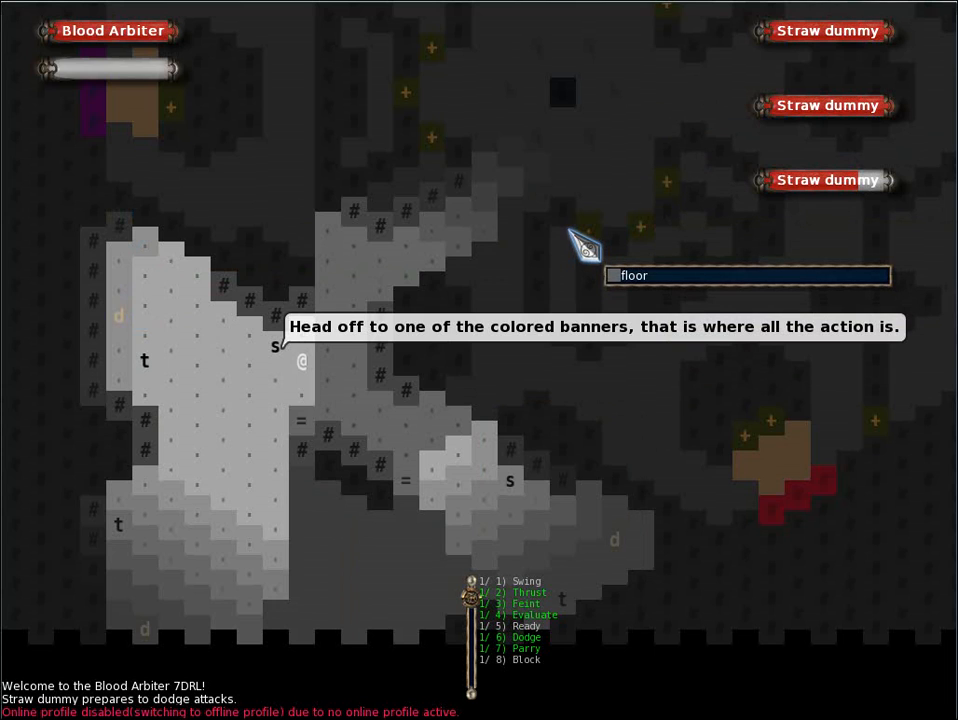
{"action": "mouse_move", "coordinate": [135, 310]}
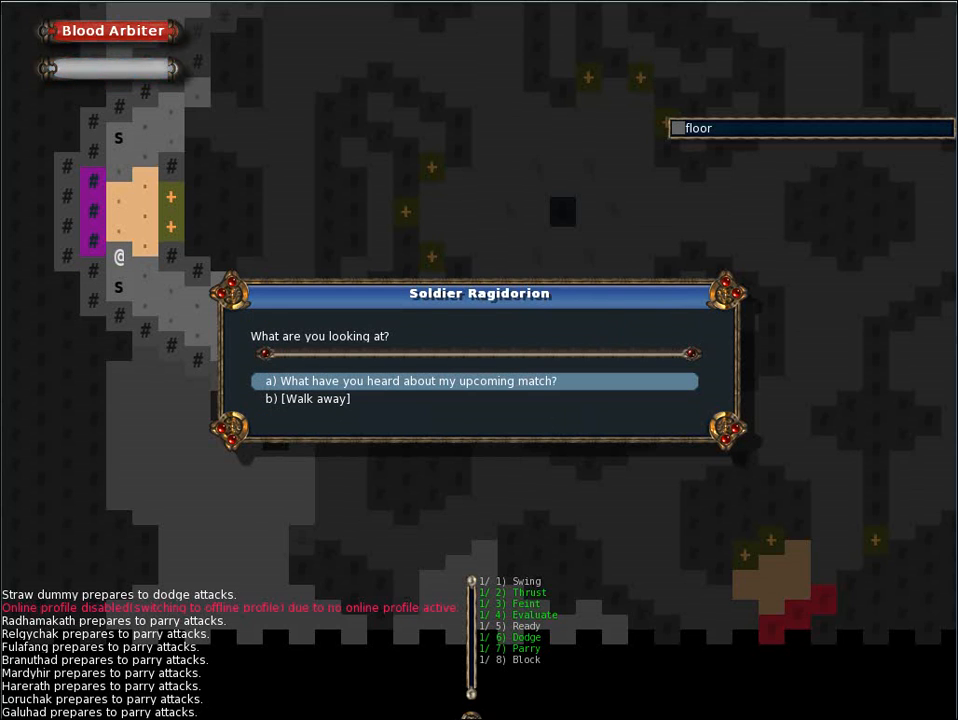
Ask about the upcoming match, then walk away from Ragidorion, Tarrachak and Erelabar
{"action": "left_click", "coordinate": [409, 381]}
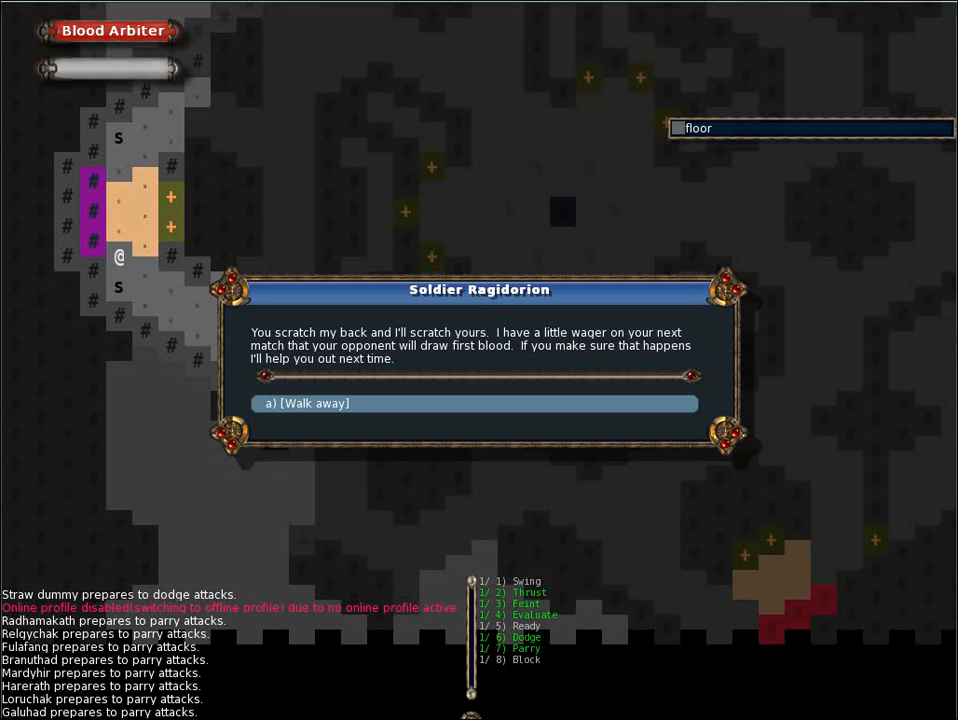
{"action": "left_click", "coordinate": [305, 403]}
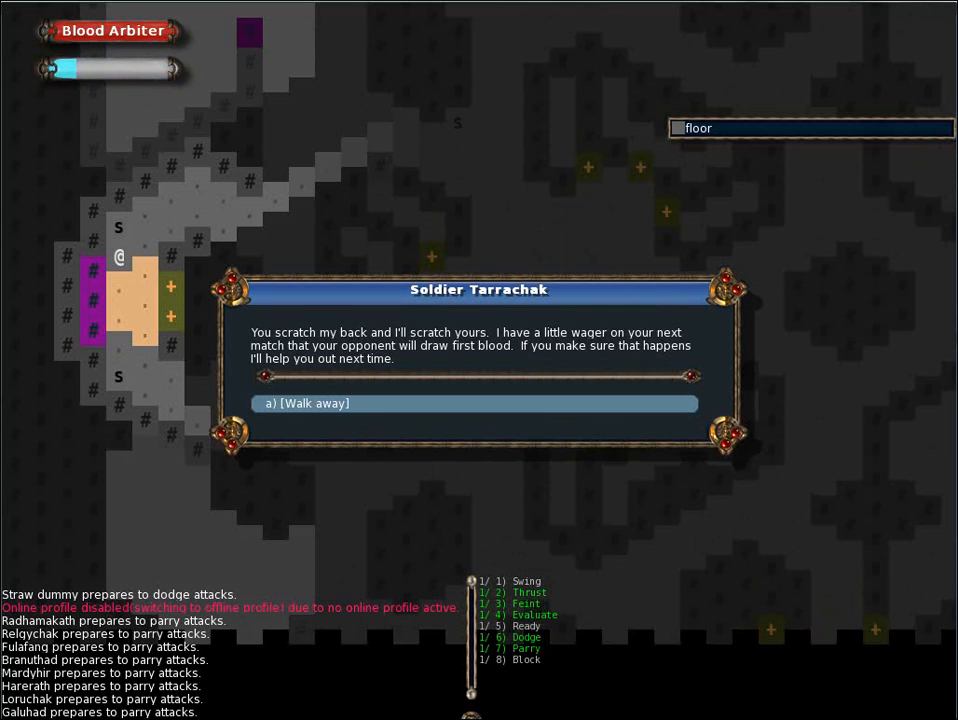
{"action": "left_click", "coordinate": [305, 403]}
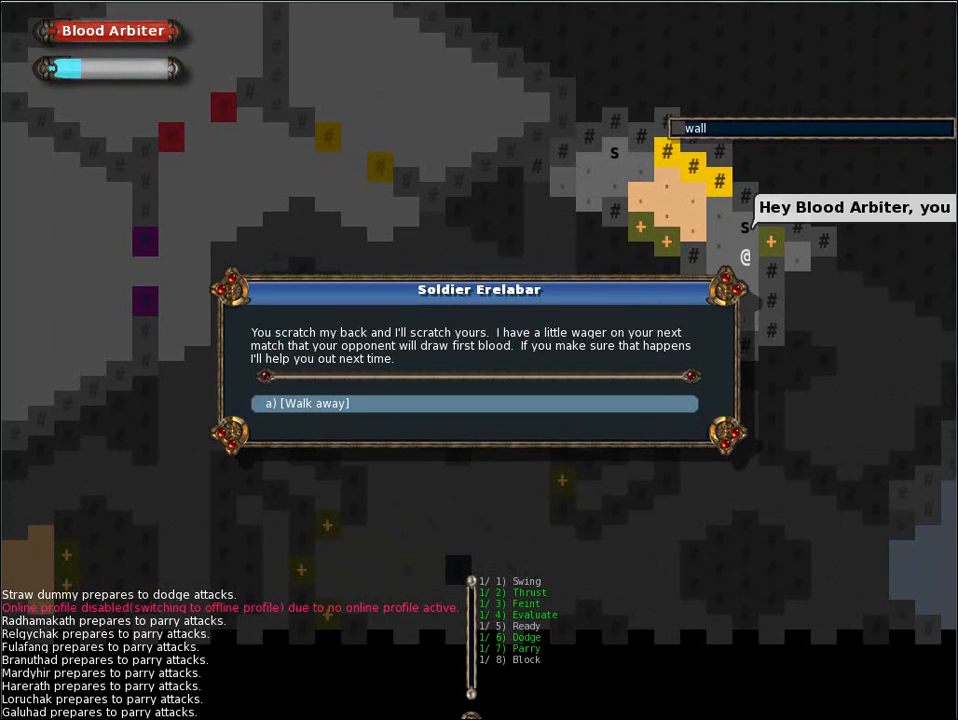
{"action": "left_click", "coordinate": [305, 403]}
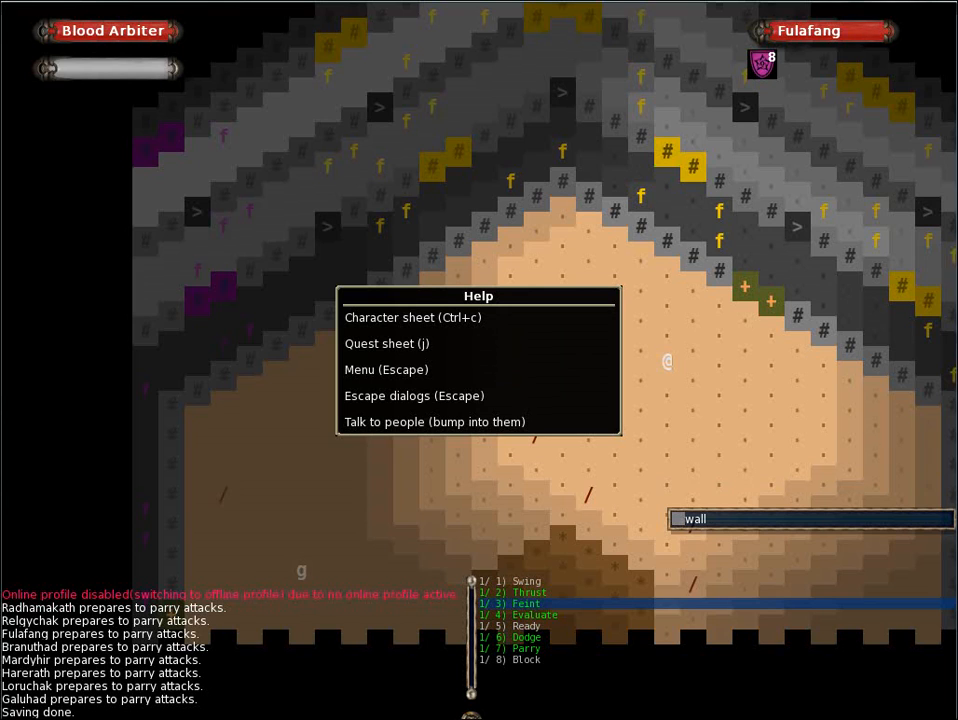
Review Blood Arbiter's character sheet showing 20/20 life and training levels, then close it
{"action": "key", "text": "Escape"}
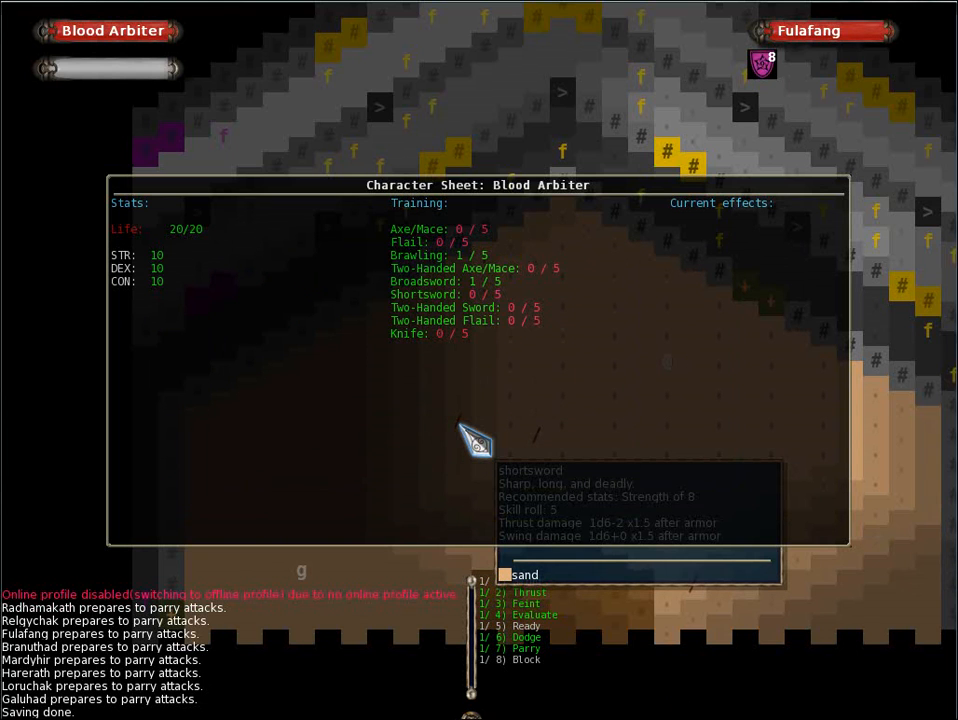
{"action": "key", "text": "Escape"}
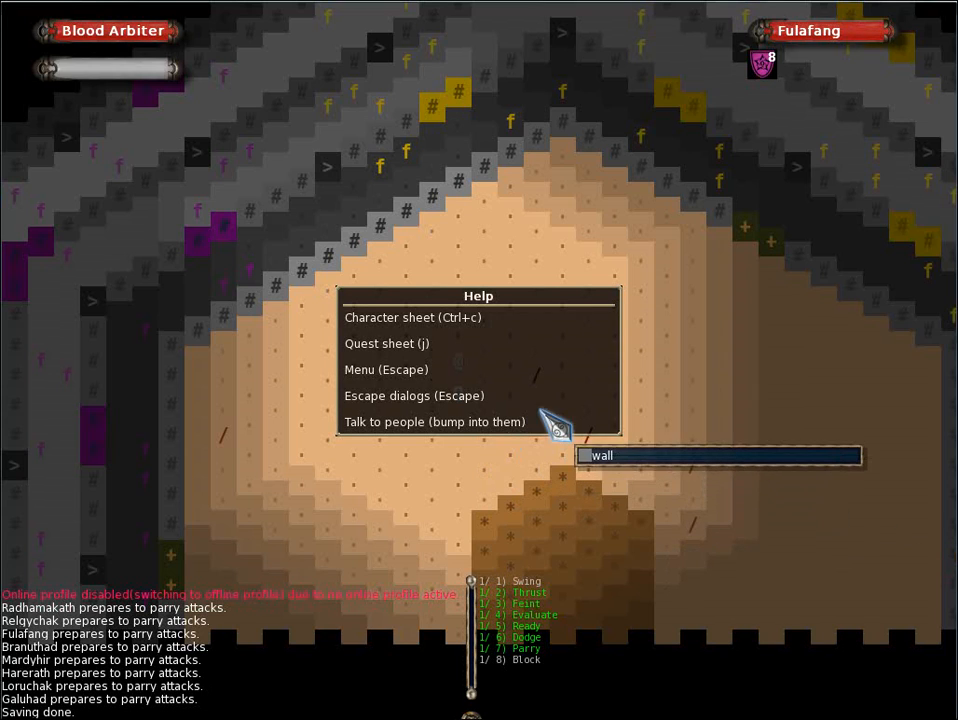
Walk across the arena toward Fulafang, who now wields a shortsword
{"action": "key", "text": "Escape"}
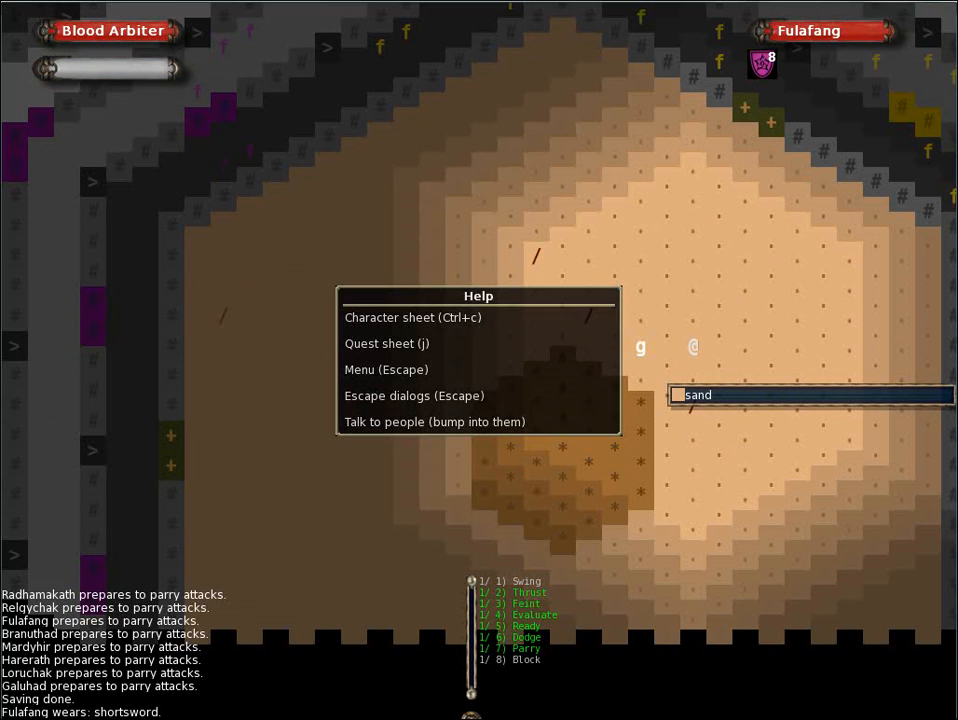
{"action": "key", "text": "Escape"}
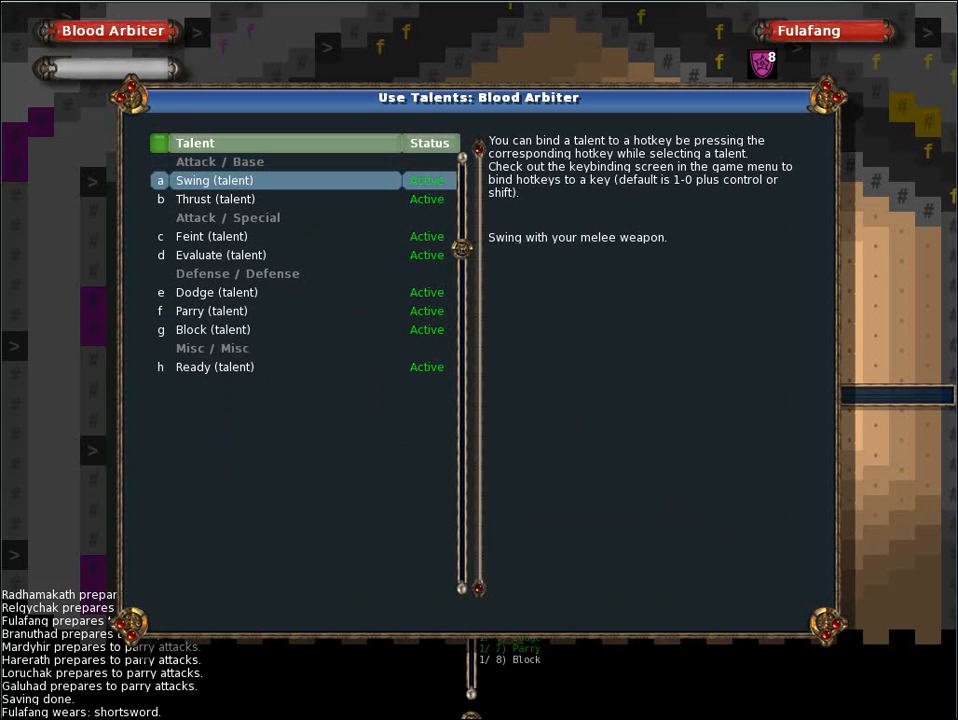
Read the Thrust and Evaluate talent descriptions in the talents list
{"action": "left_click", "coordinate": [215, 199]}
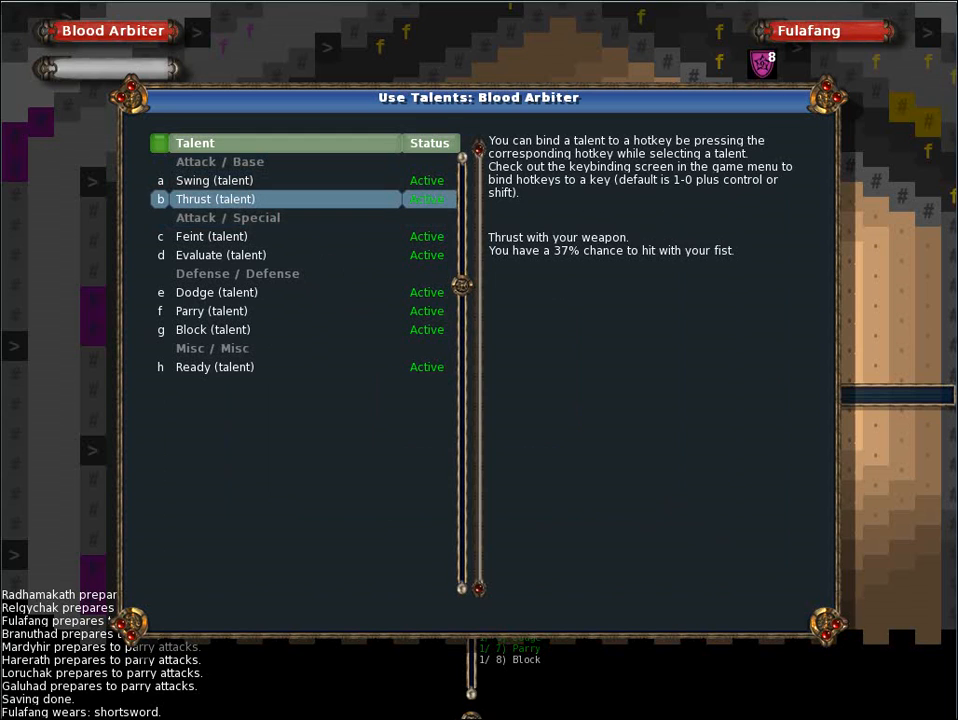
{"action": "left_click", "coordinate": [220, 255]}
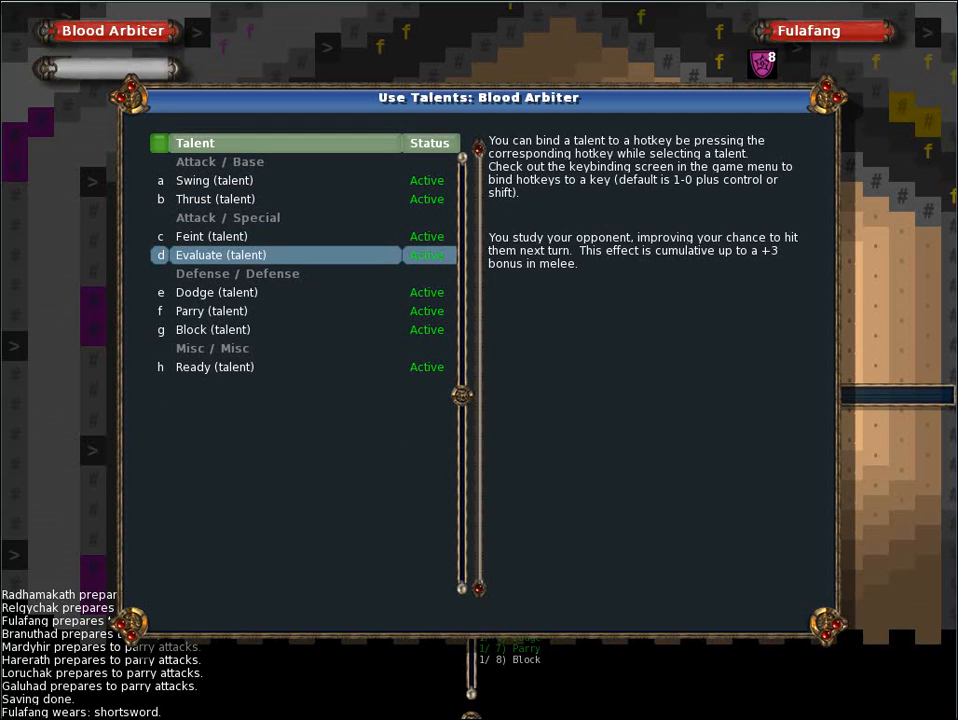
{"action": "left_click", "coordinate": [211, 236]}
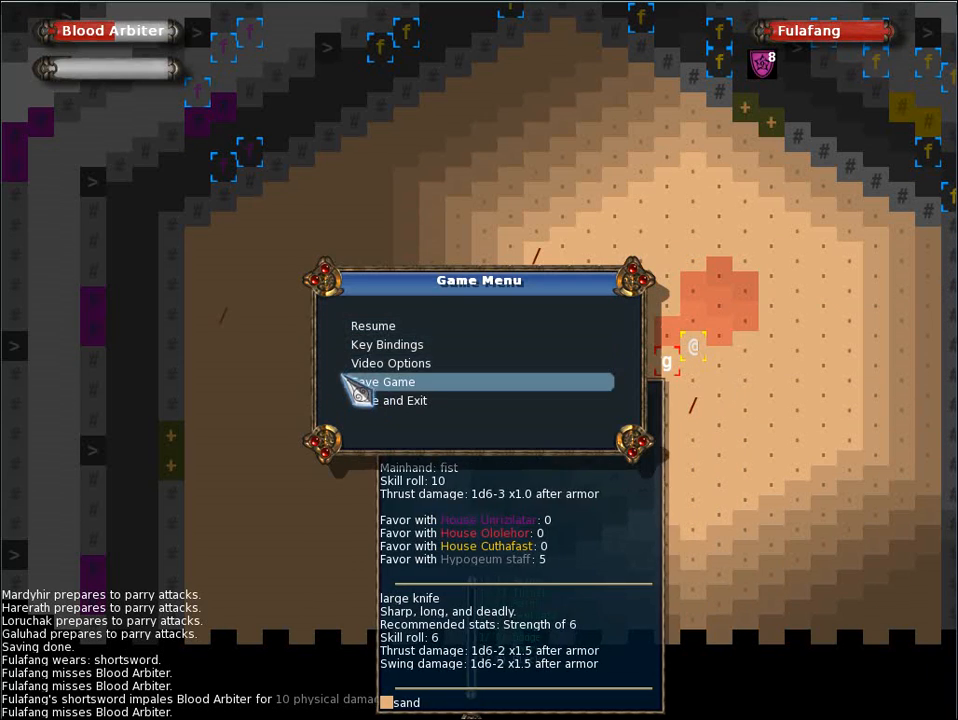
Scroll through the key bindings list twice from the Game Menu, then close it
{"action": "left_click", "coordinate": [387, 344]}
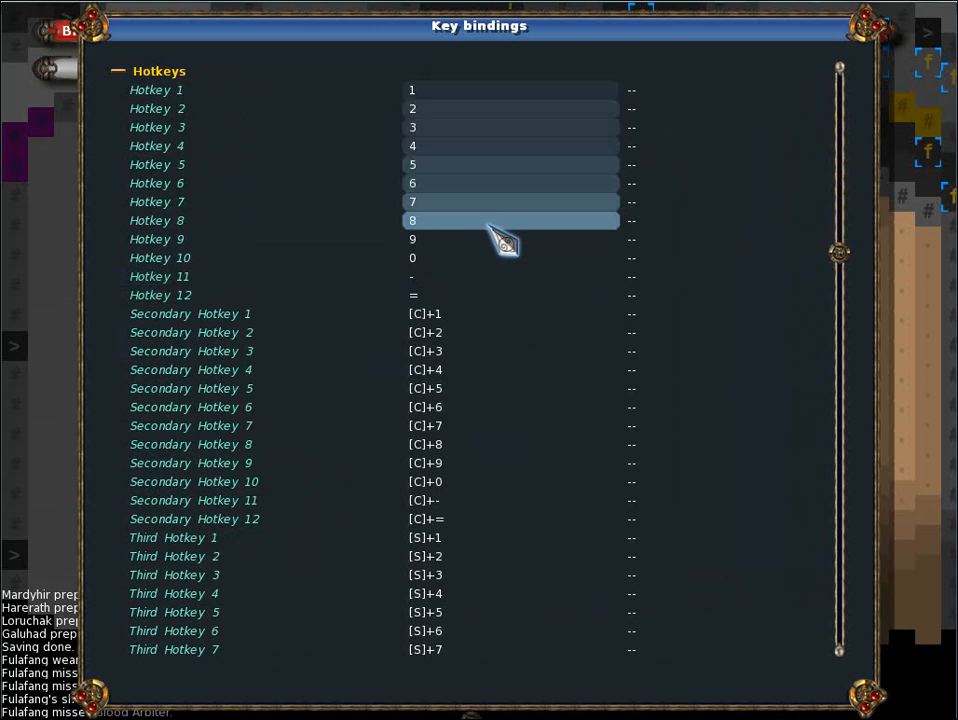
{"action": "scroll", "scroll_direction": "down", "scroll_amount": 3}
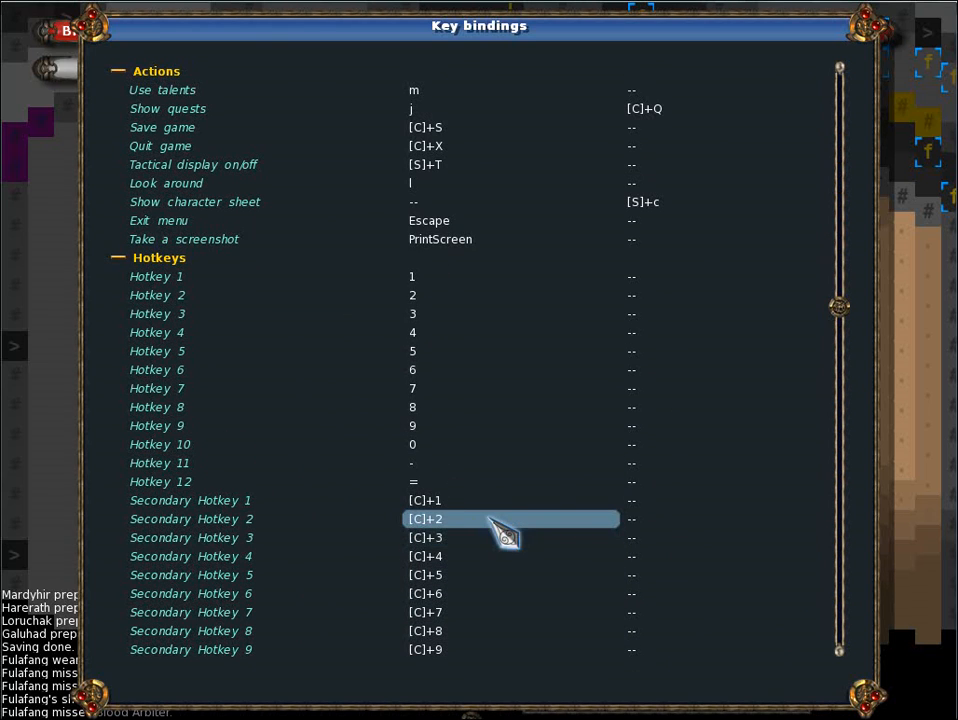
{"action": "mouse_move", "coordinate": [340, 168]}
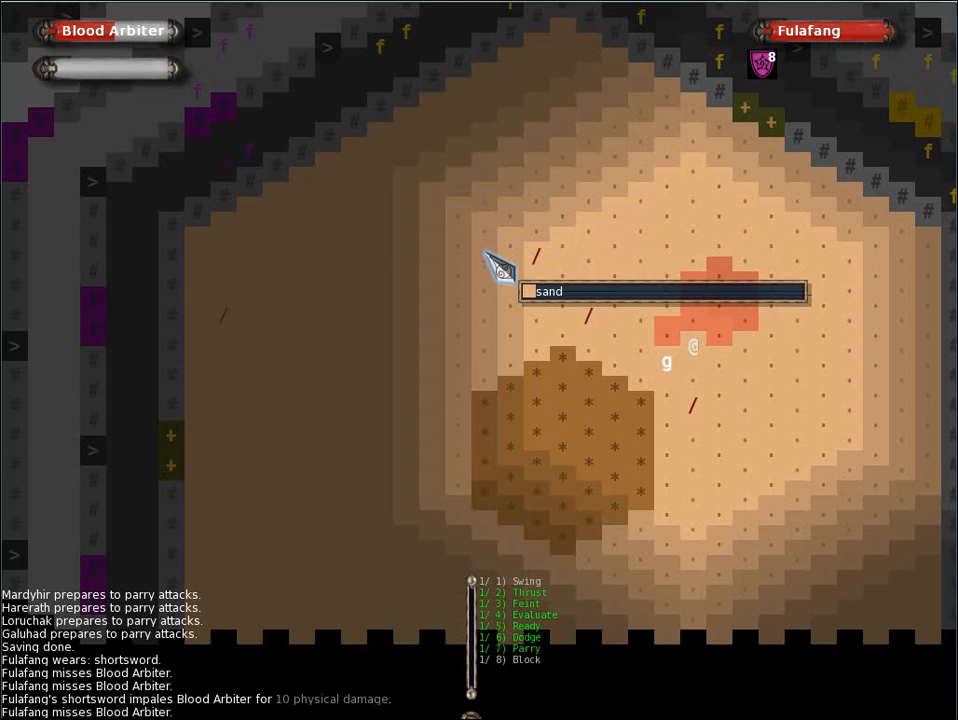
{"action": "key", "text": "Escape"}
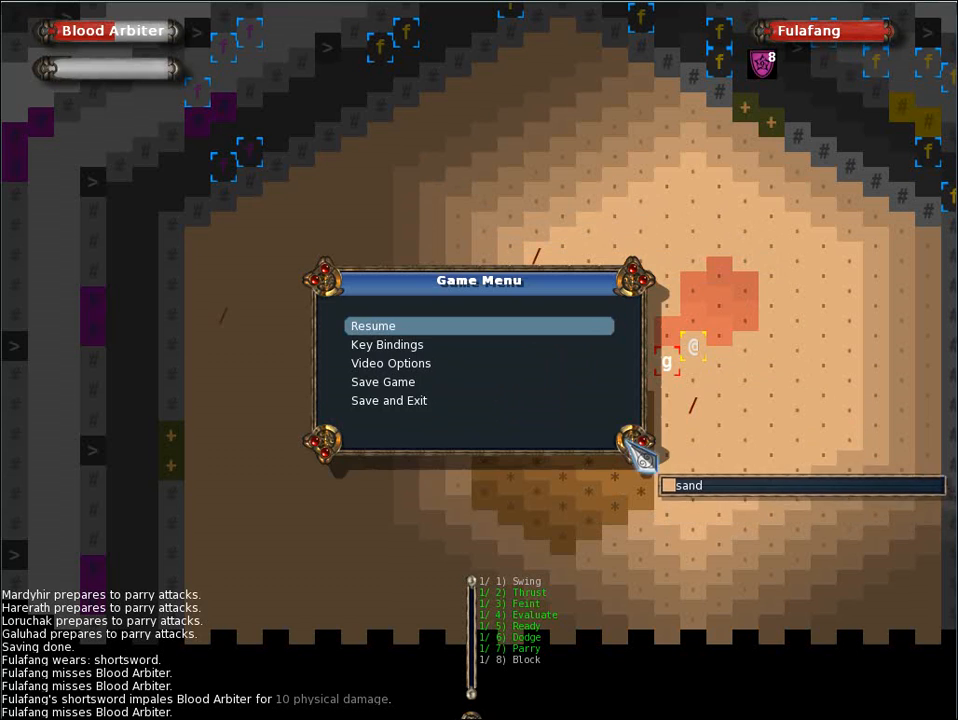
{"action": "left_click", "coordinate": [387, 344]}
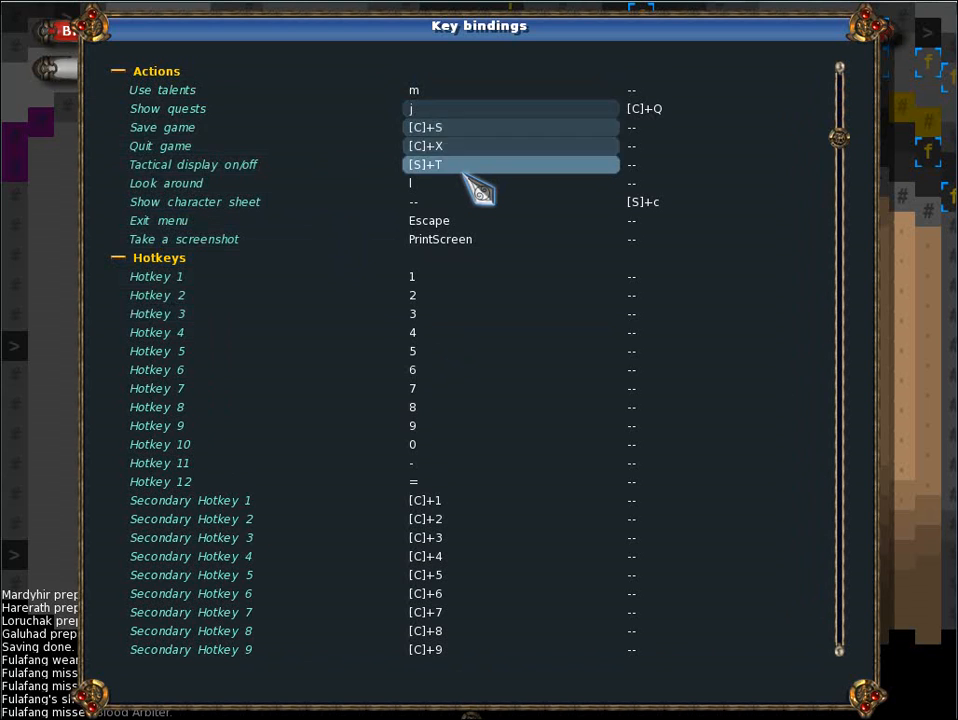
{"action": "scroll", "scroll_direction": "down", "scroll_amount": 3}
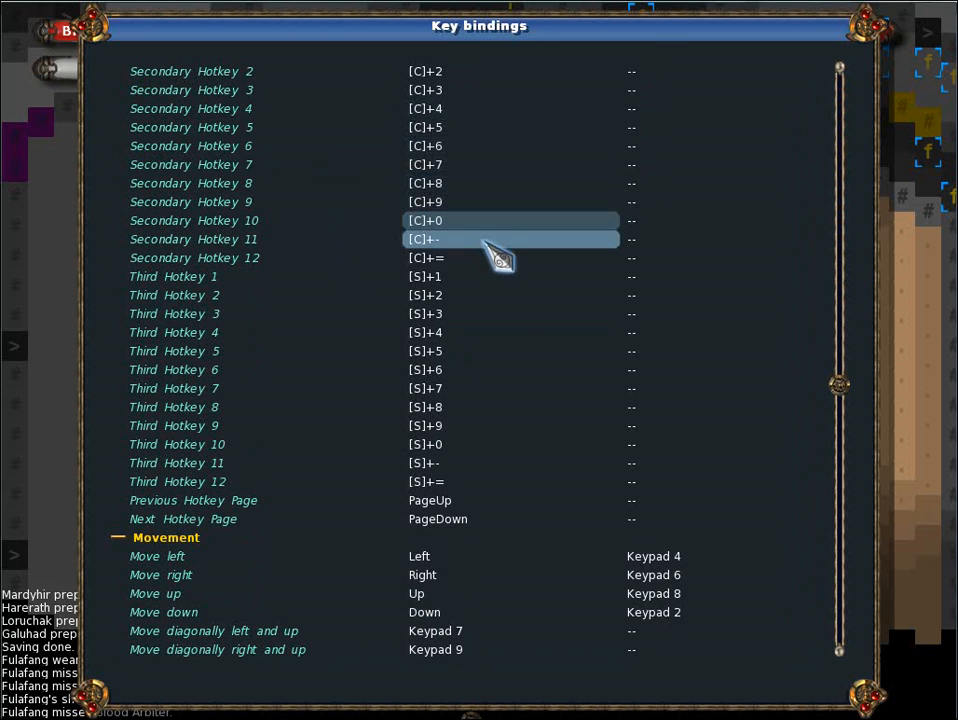
{"action": "scroll", "scroll_direction": "down", "scroll_amount": 3}
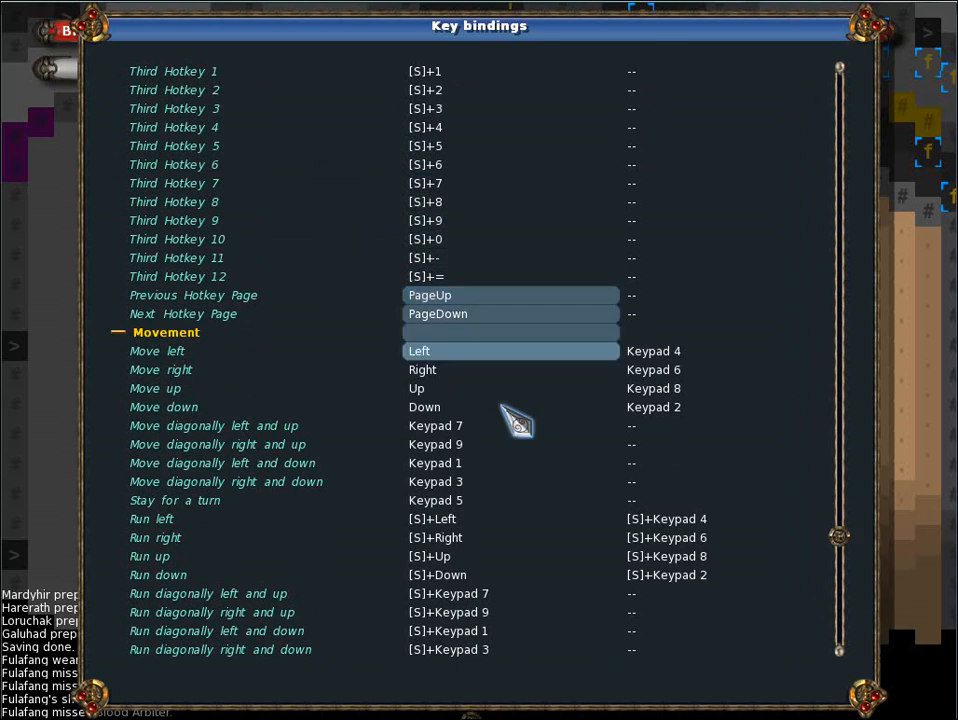
{"action": "key", "text": "Escape"}
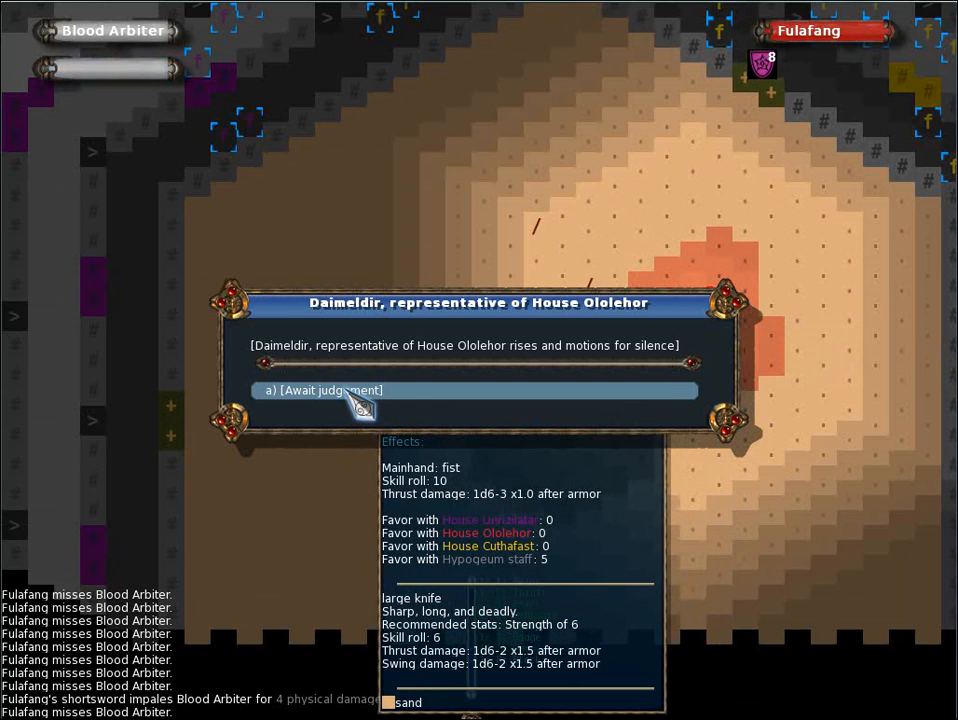
Await the arena judgment, then ask Soldier Aeroralathalach about the upcoming match
{"action": "left_click", "coordinate": [326, 390]}
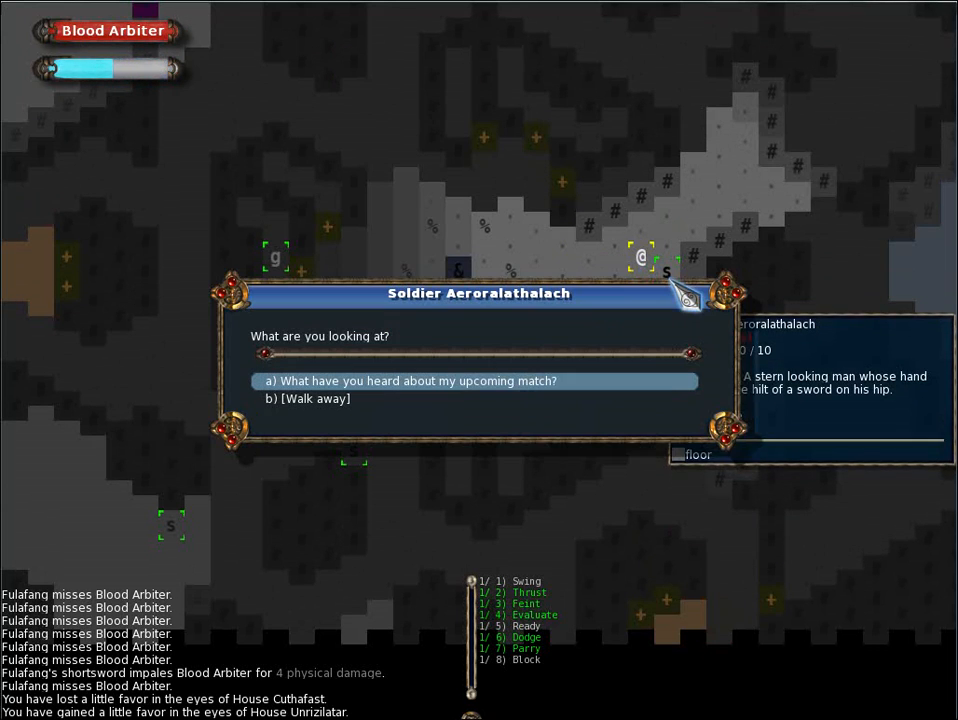
{"action": "left_click", "coordinate": [409, 381]}
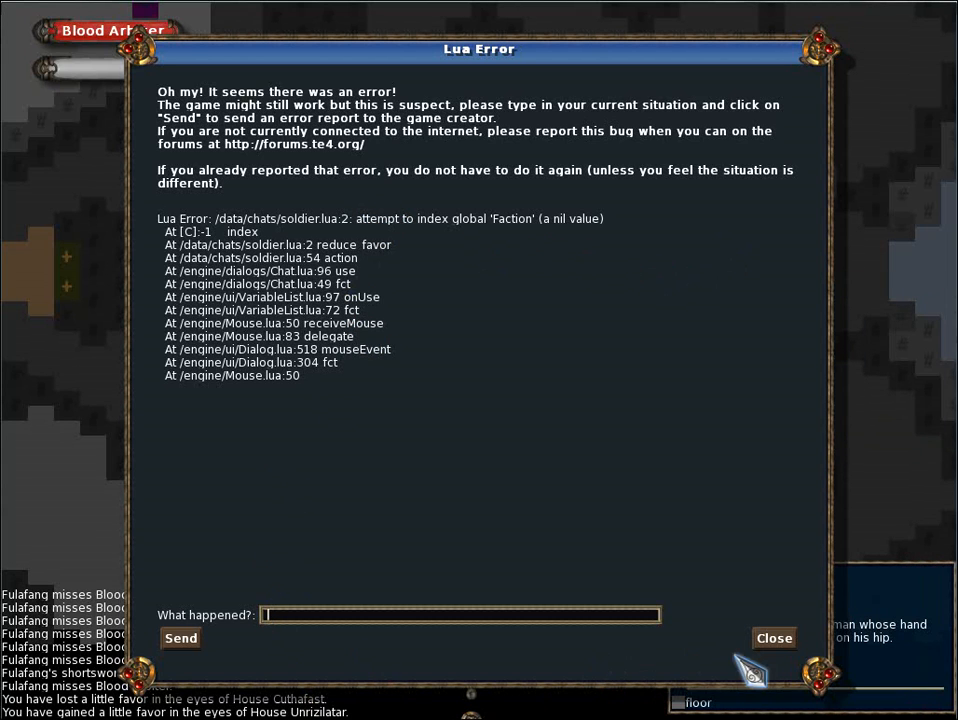
Describe the upcoming-match conversation problem in the Lua error report and send it
{"action": "left_click", "coordinate": [773, 638]}
{"action": "type", "text": "I"}
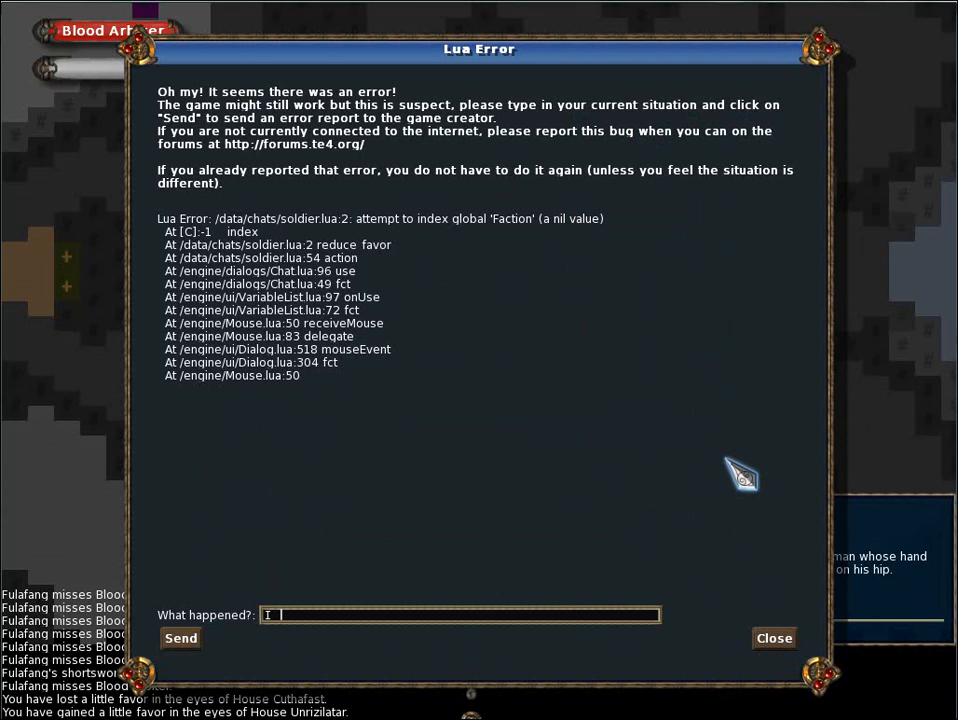
{"action": "type", "text": "tried to stop talking to a guard"}
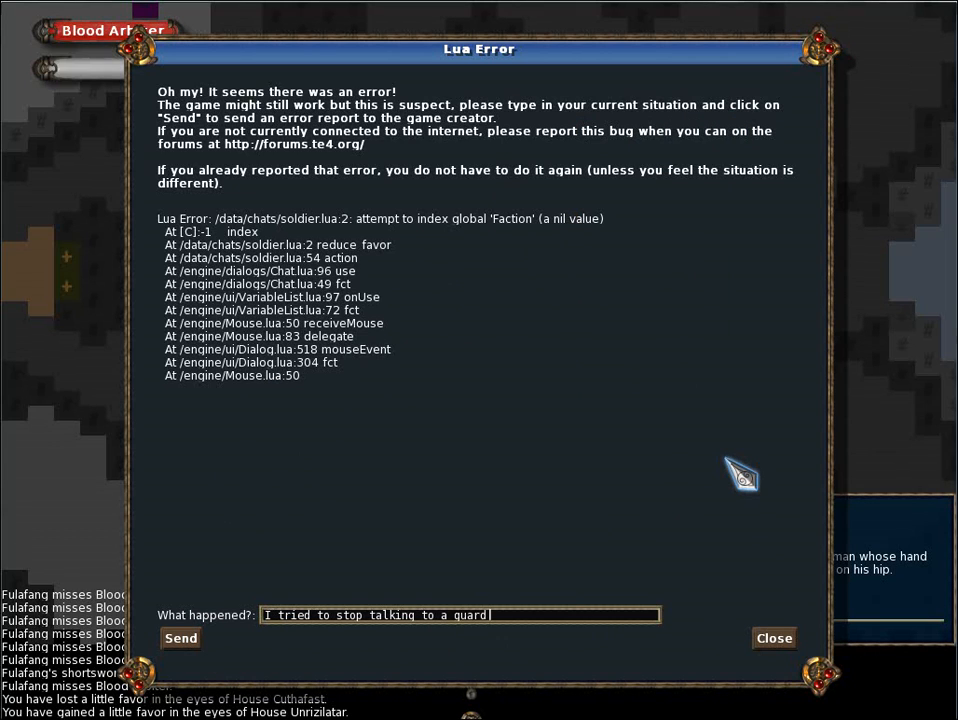
{"action": "type", "text": "about"}
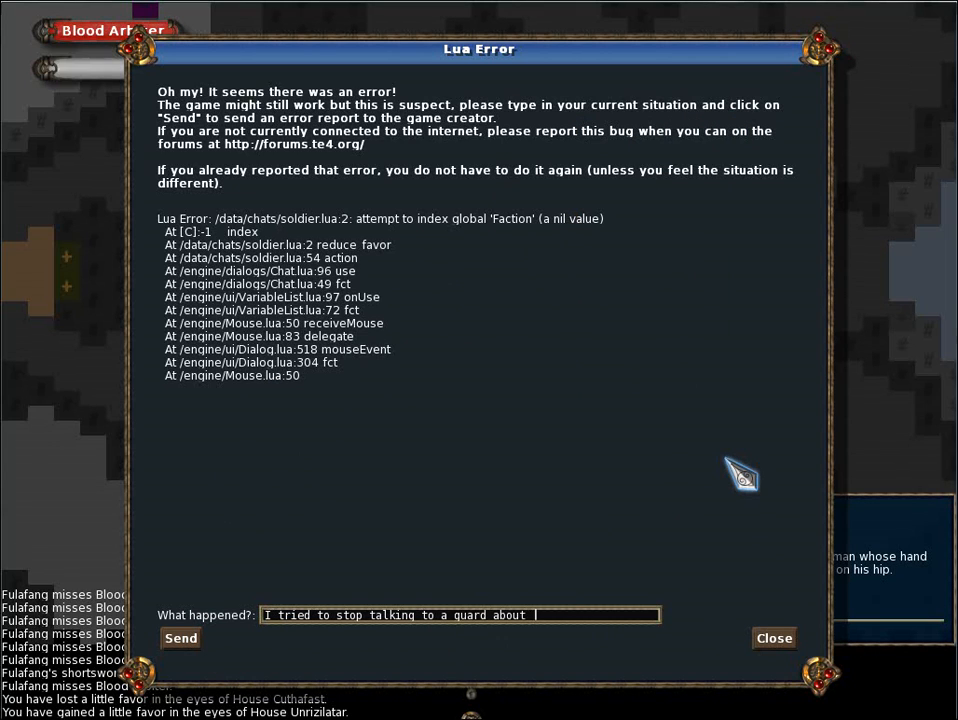
{"action": "type", "text": "the upcoming match."}
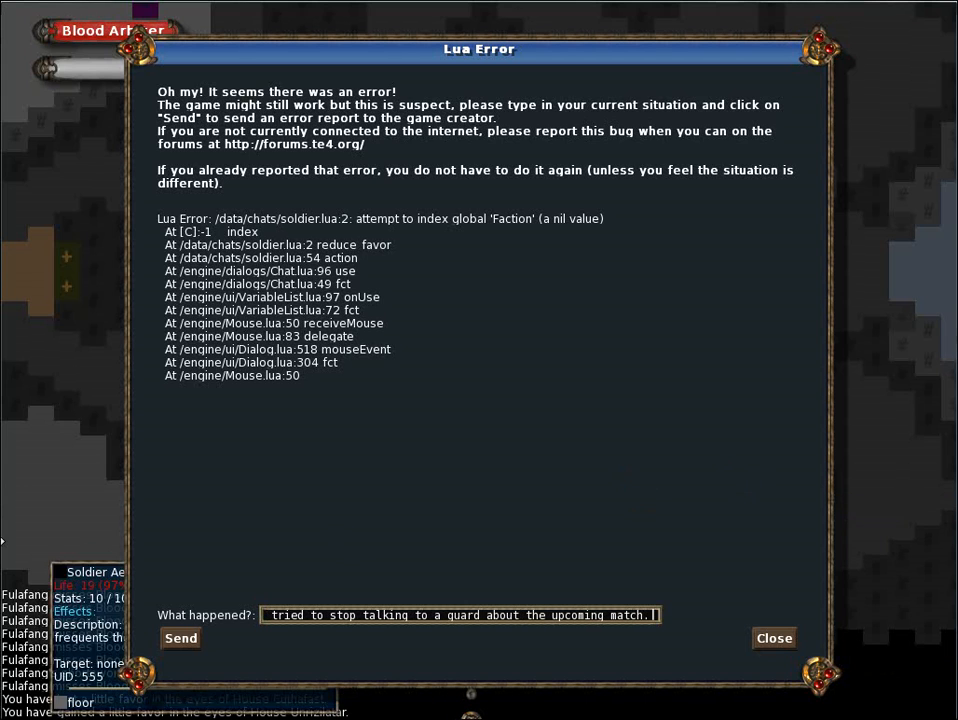
{"action": "left_click", "coordinate": [180, 638]}
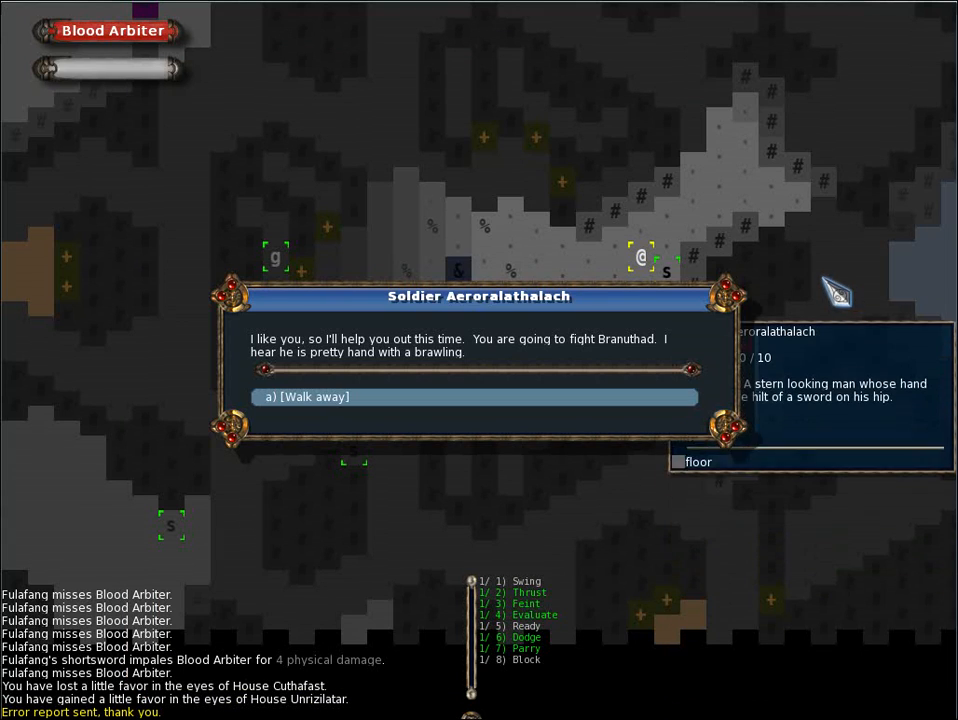
{"action": "mouse_move", "coordinate": [415, 185]}
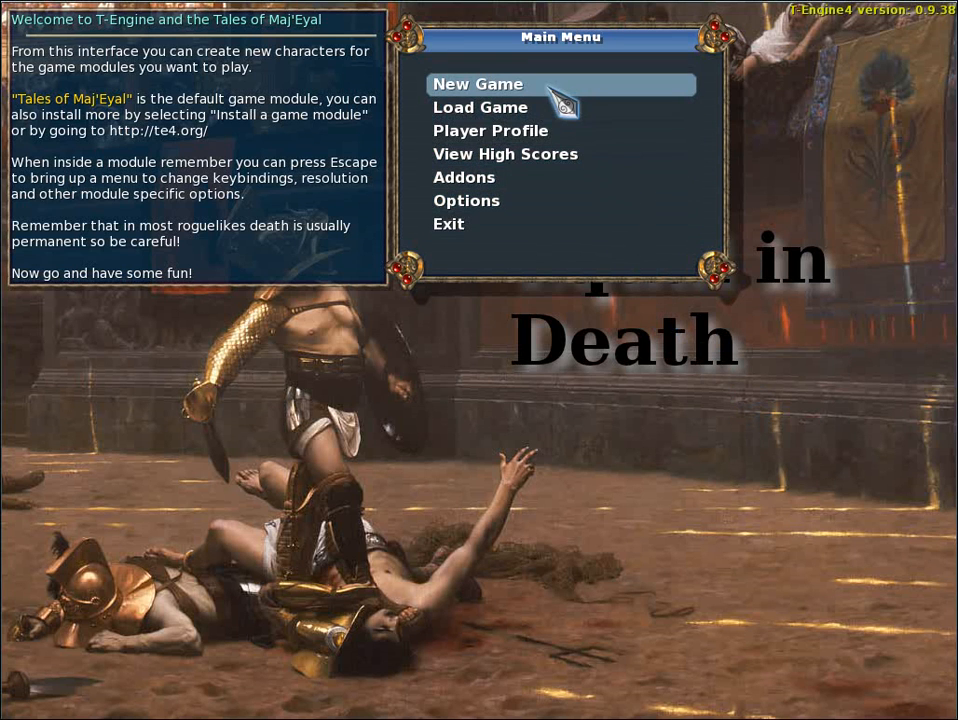
Start a new game with a character named A Dude
{"action": "left_click", "coordinate": [478, 84]}
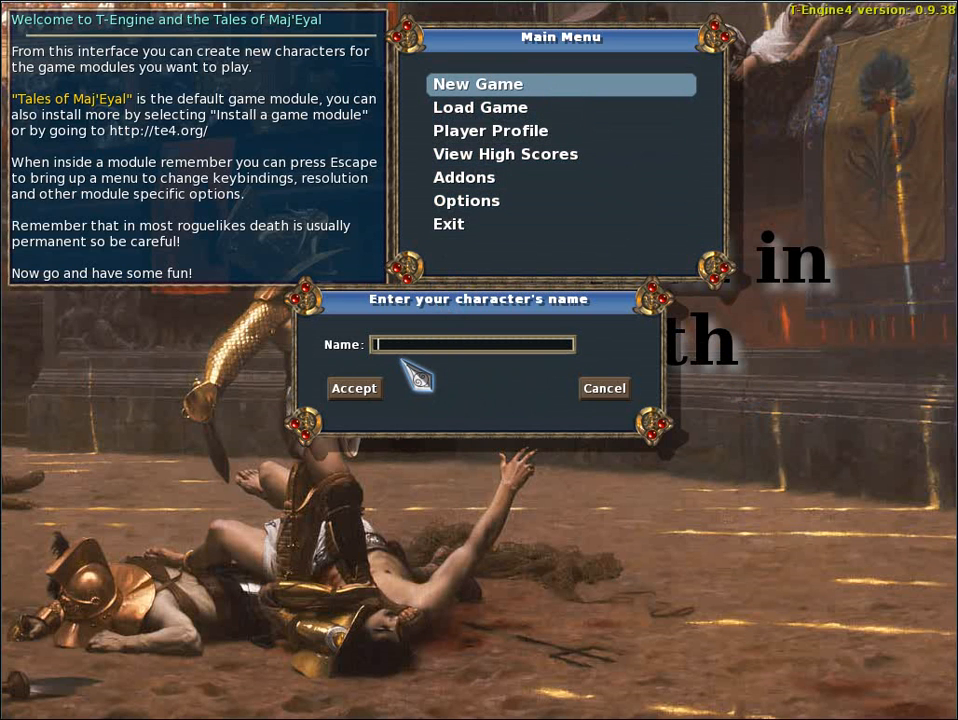
{"action": "type", "text": "A D"}
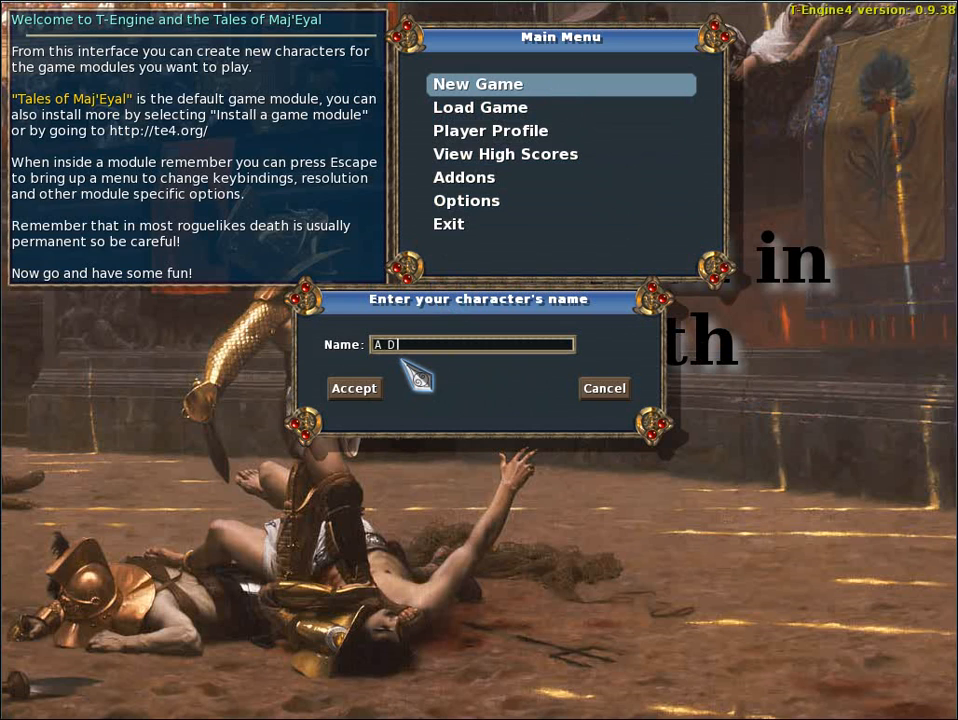
{"action": "left_click", "coordinate": [353, 388]}
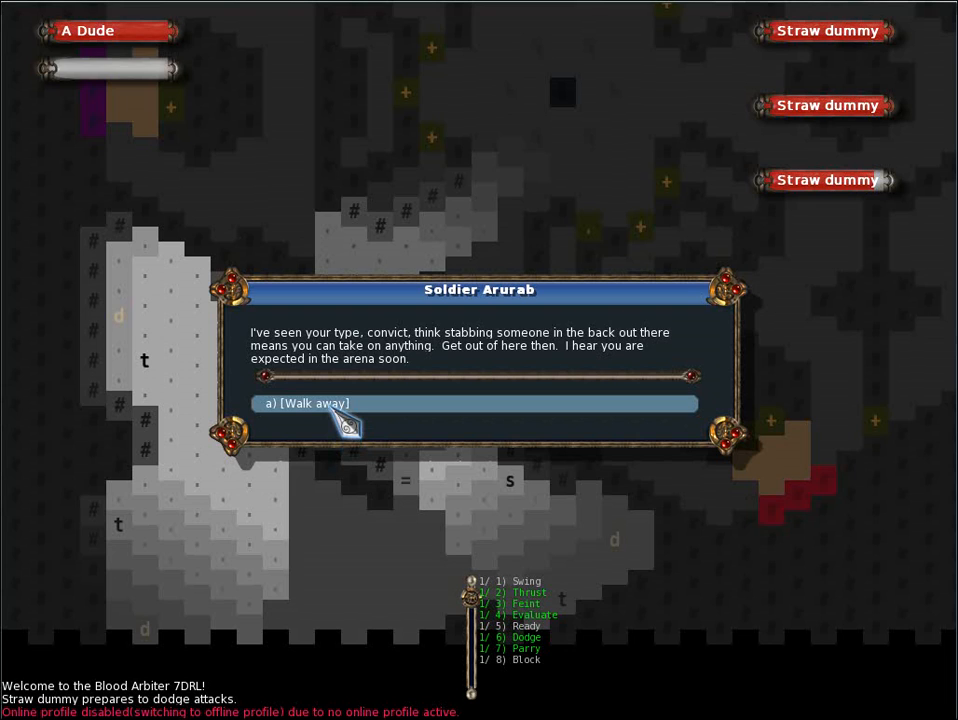
Walk away from Soldier Arurab's conversation
{"action": "left_click", "coordinate": [310, 403]}
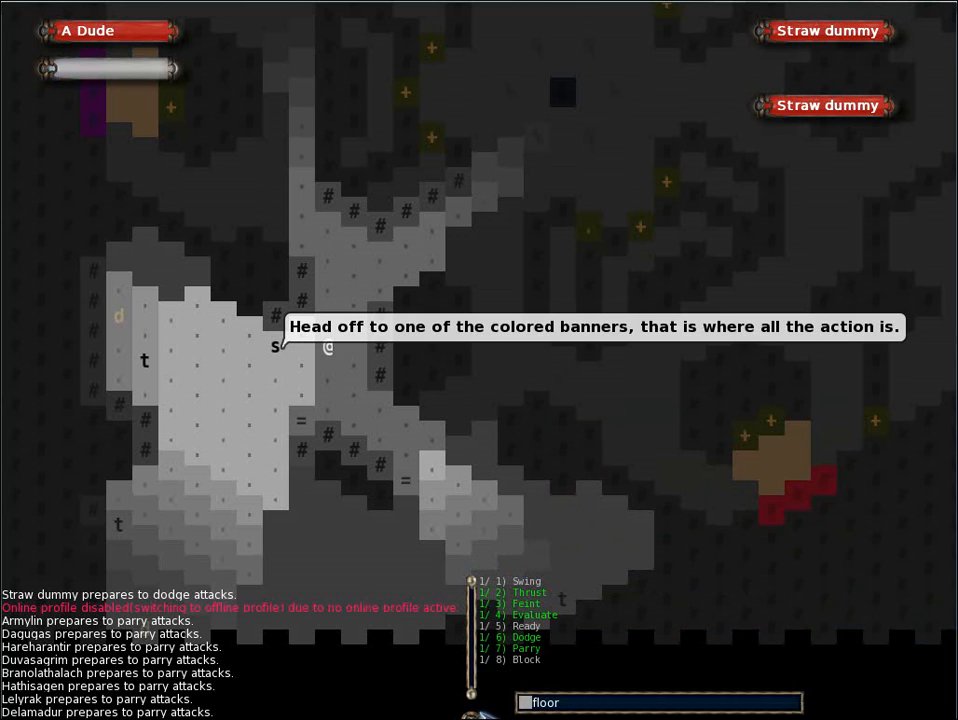
{"action": "mouse_move", "coordinate": [527, 614]}
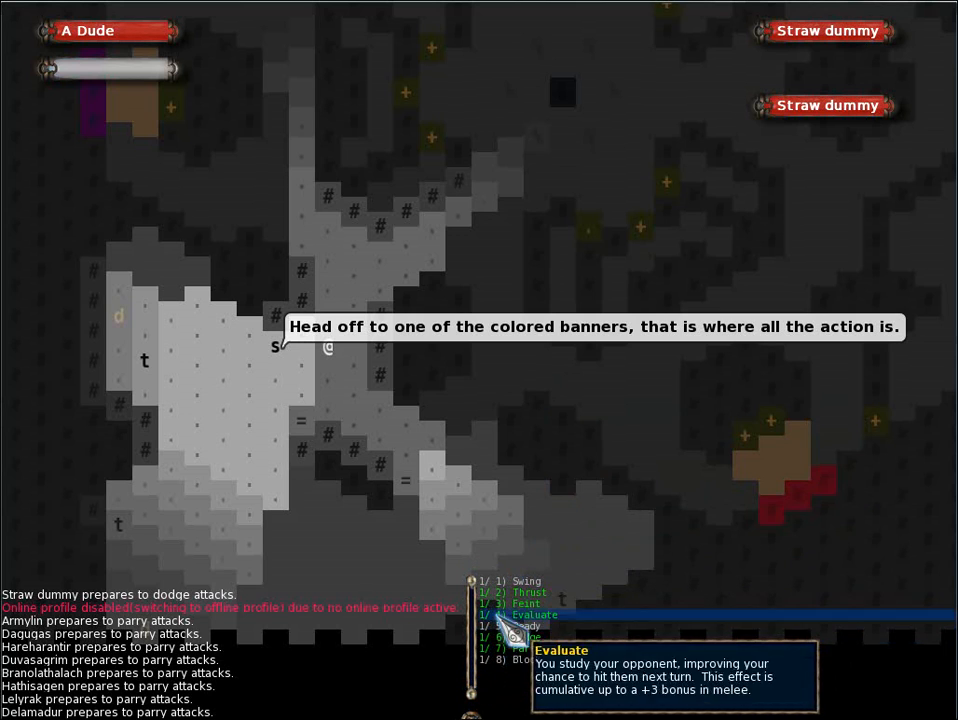
{"action": "mouse_move", "coordinate": [525, 626]}
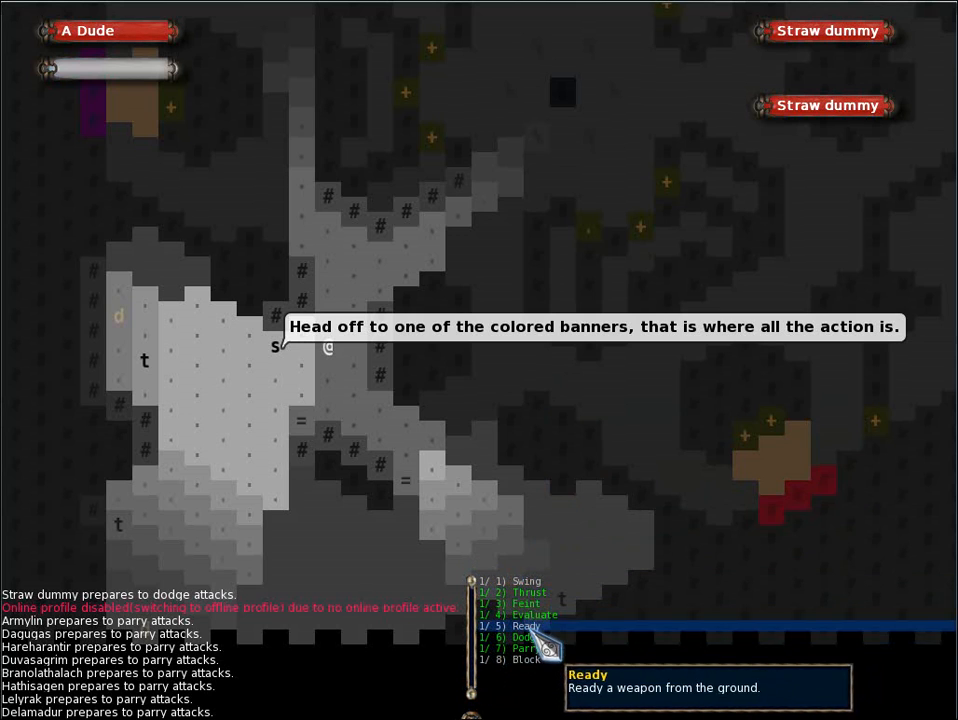
{"action": "mouse_move", "coordinate": [530, 614]}
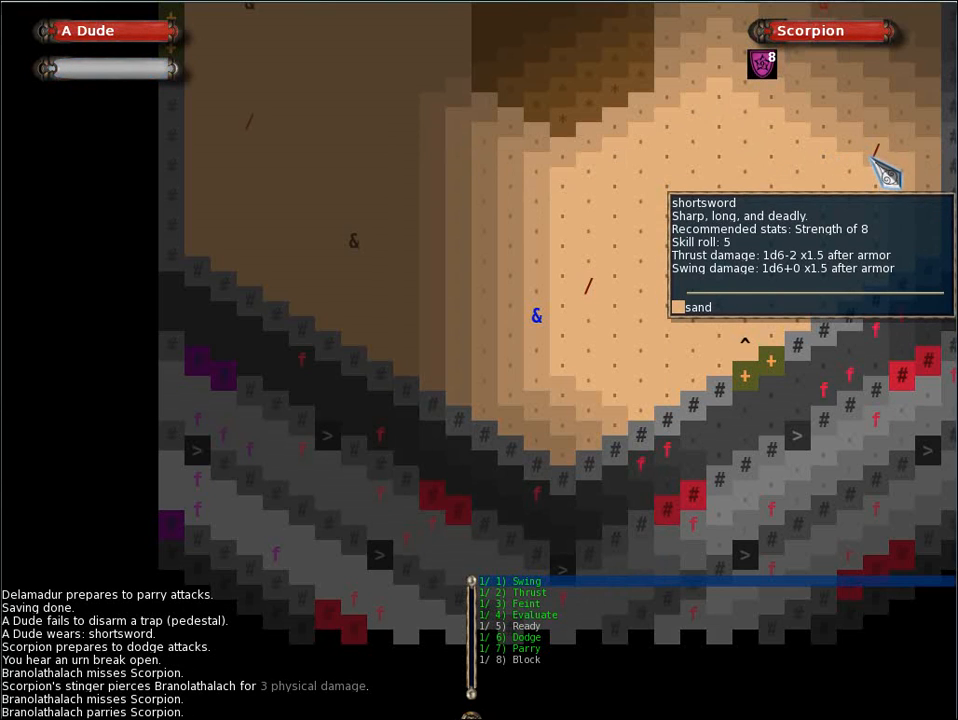
{"action": "mouse_move", "coordinate": [710, 275]}
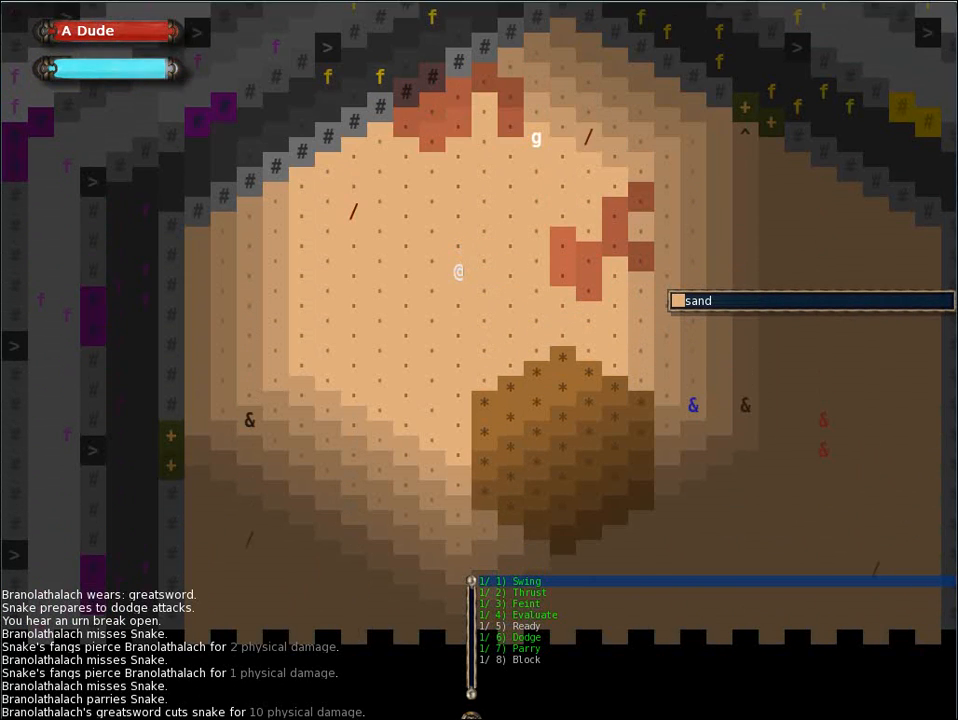
Look around the sandy arena at the available targets
{"action": "key", "text": "Right"}
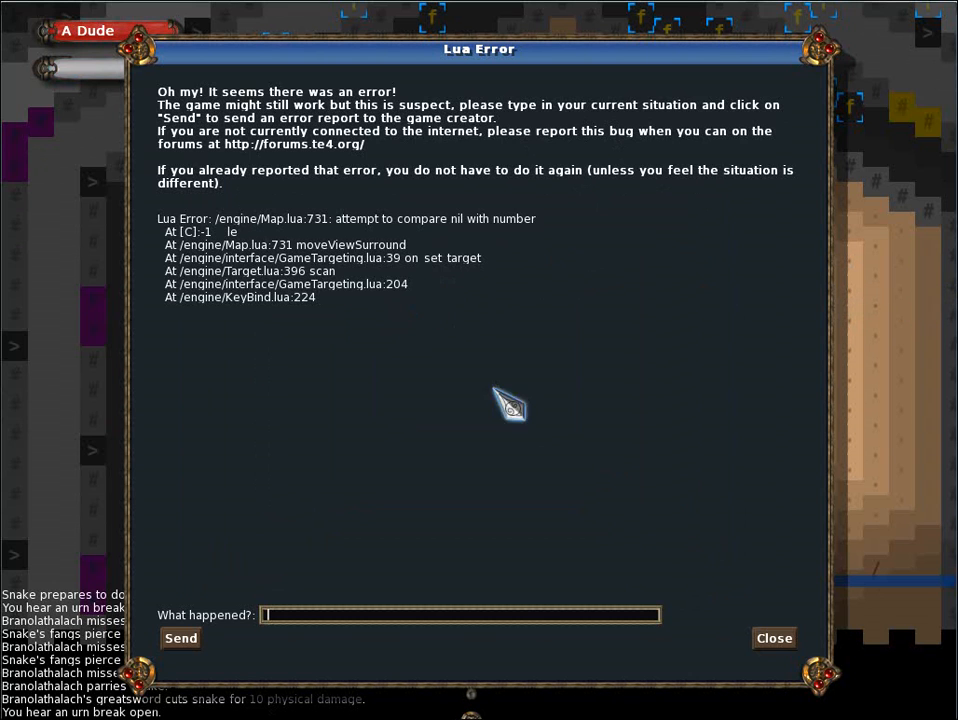
Dismiss the Lua error report covering the Branolathalach fight
{"action": "left_click", "coordinate": [773, 638]}
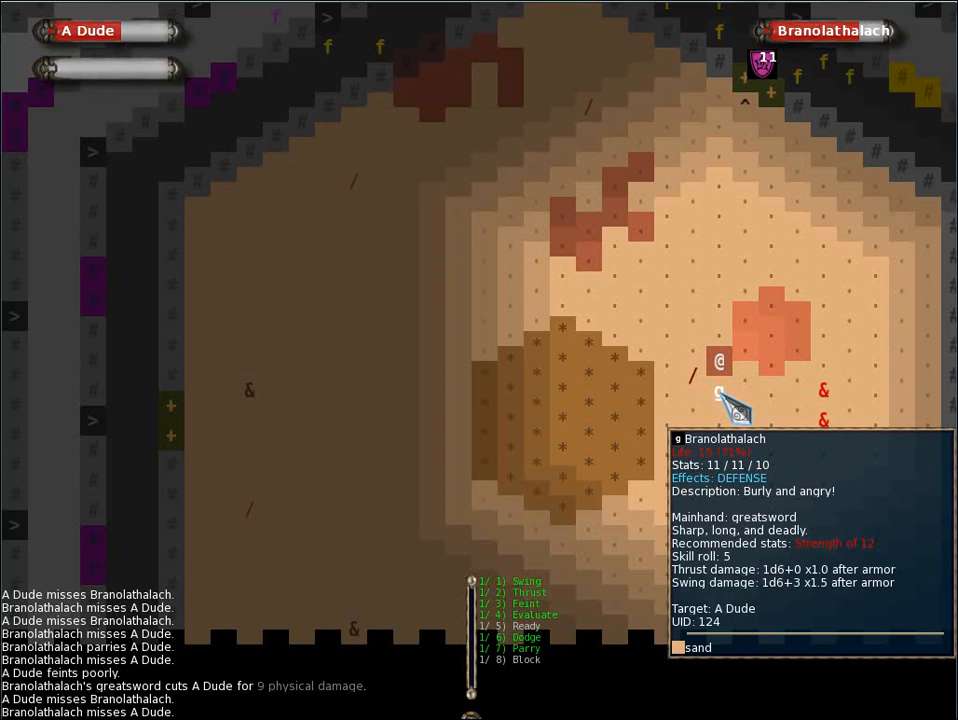
{"action": "mouse_move", "coordinate": [525, 637]}
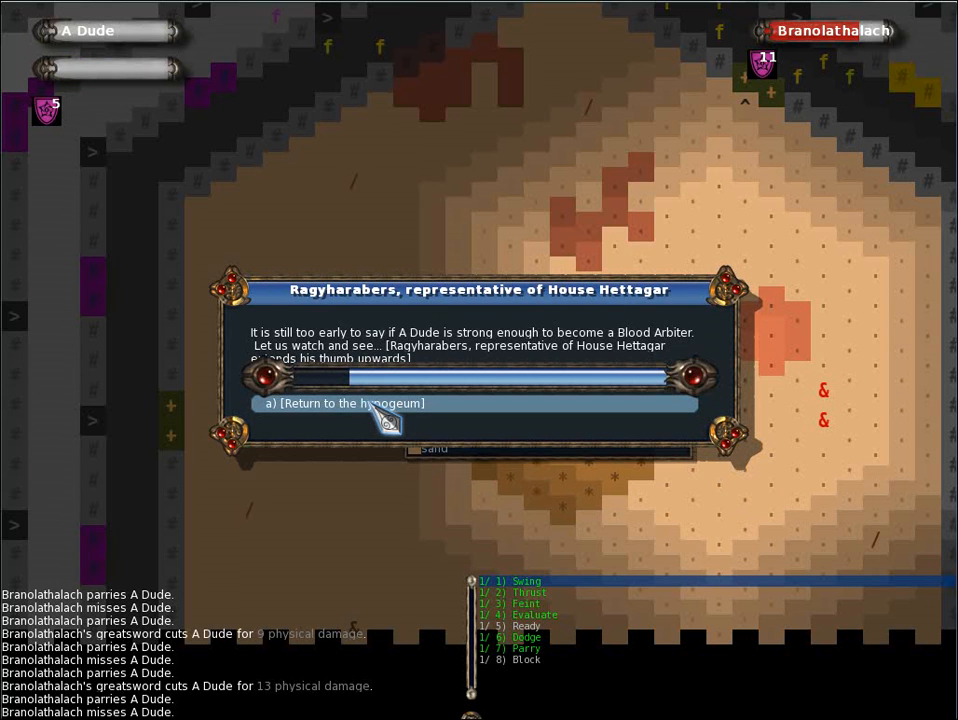
Return to the hypogeum after the verdict and dismiss the faction-favor Lua error
{"action": "left_click", "coordinate": [346, 403]}
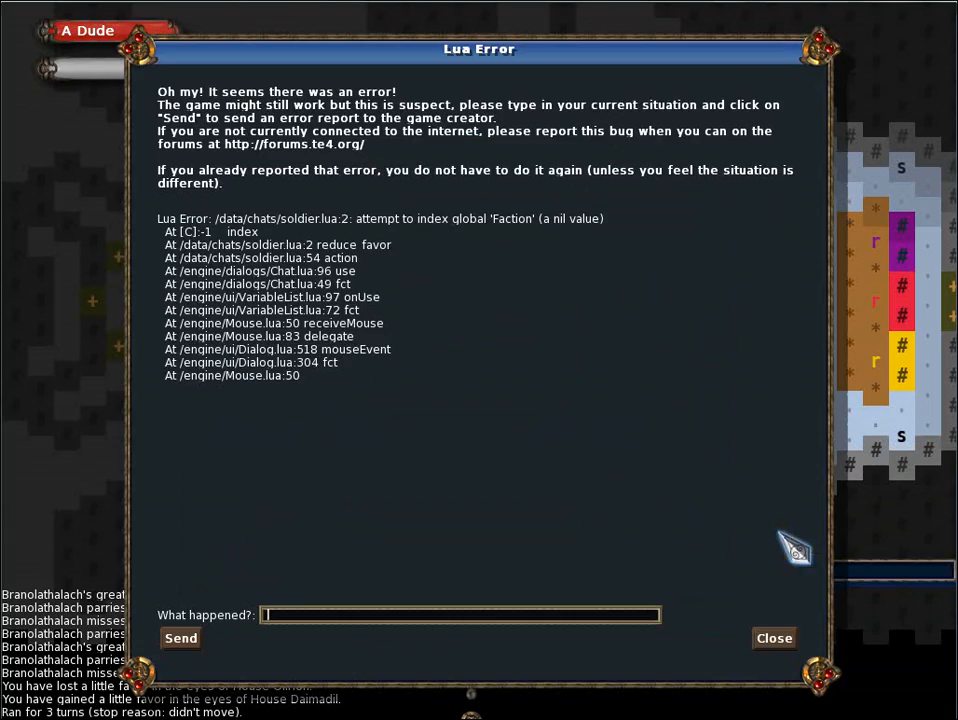
{"action": "mouse_move", "coordinate": [758, 642]}
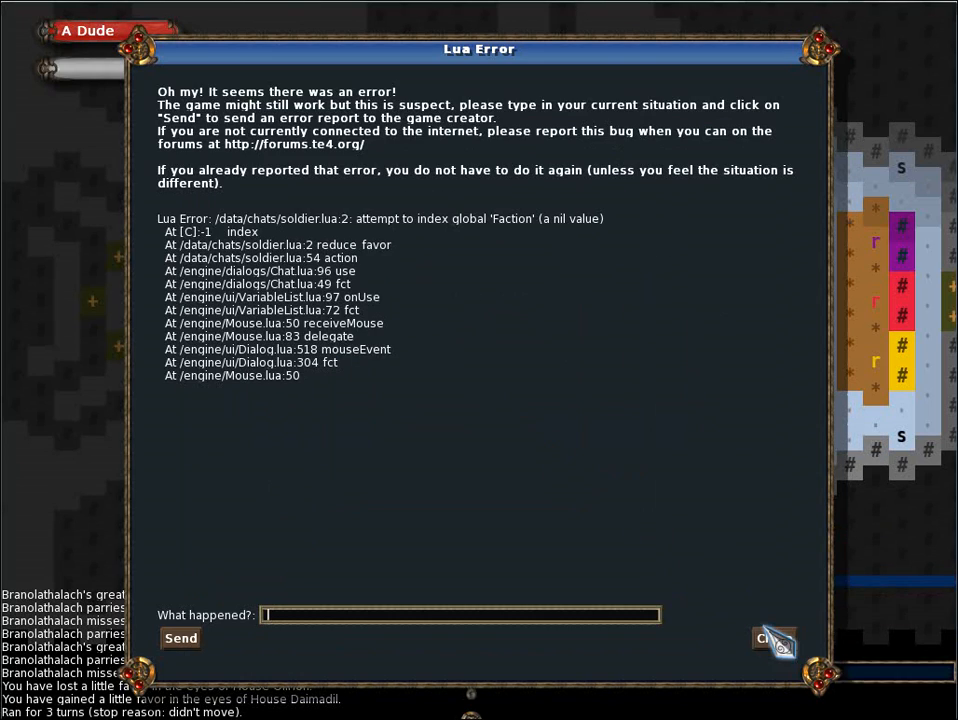
{"action": "left_click", "coordinate": [771, 639]}
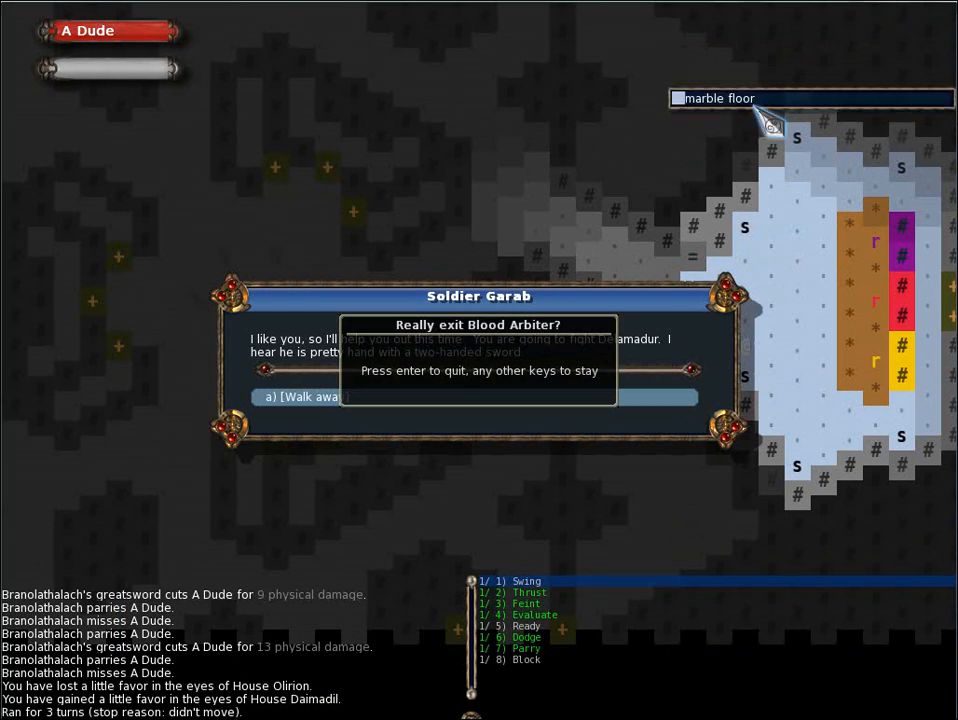
Confirm quitting Blood Arbiter and start a new character named 'Another Dude'
{"action": "key", "text": "enter"}
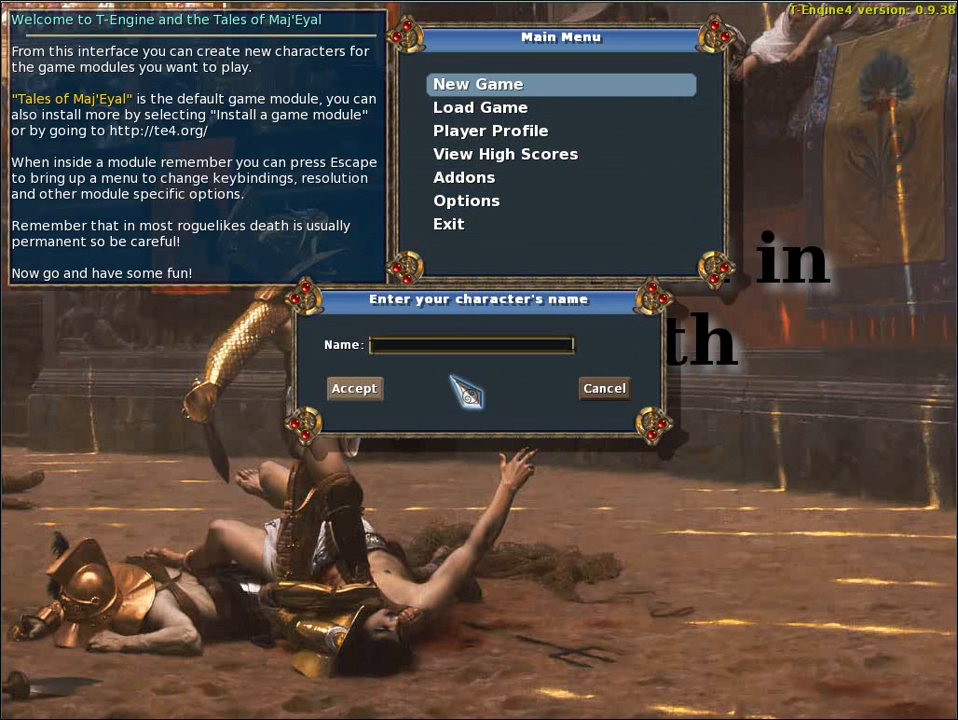
{"action": "type", "text": "Anoth"}
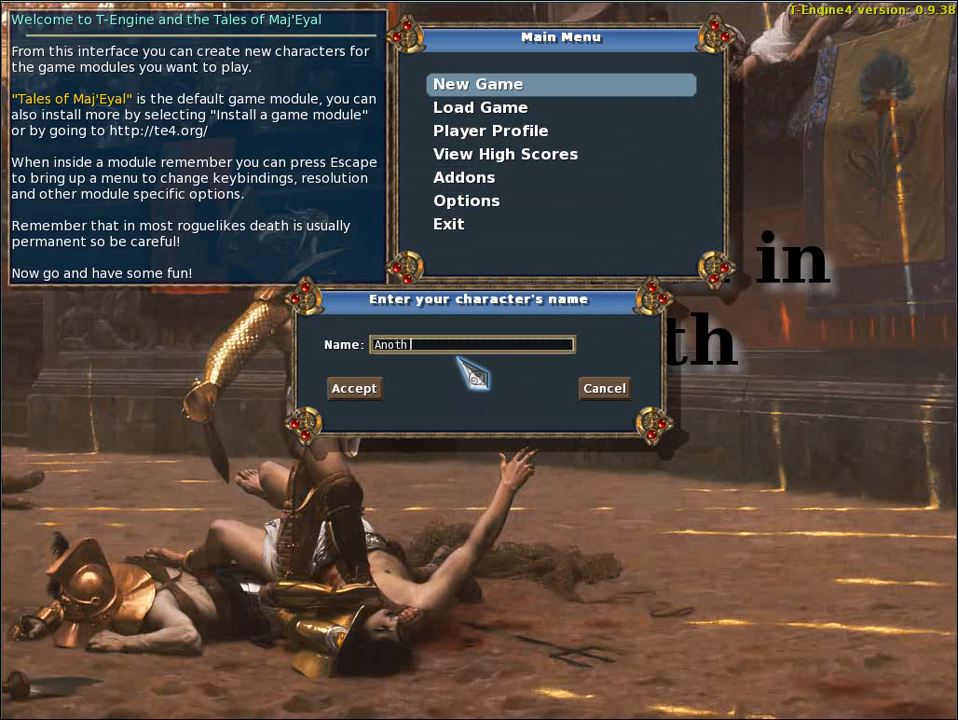
{"action": "left_click", "coordinate": [353, 388]}
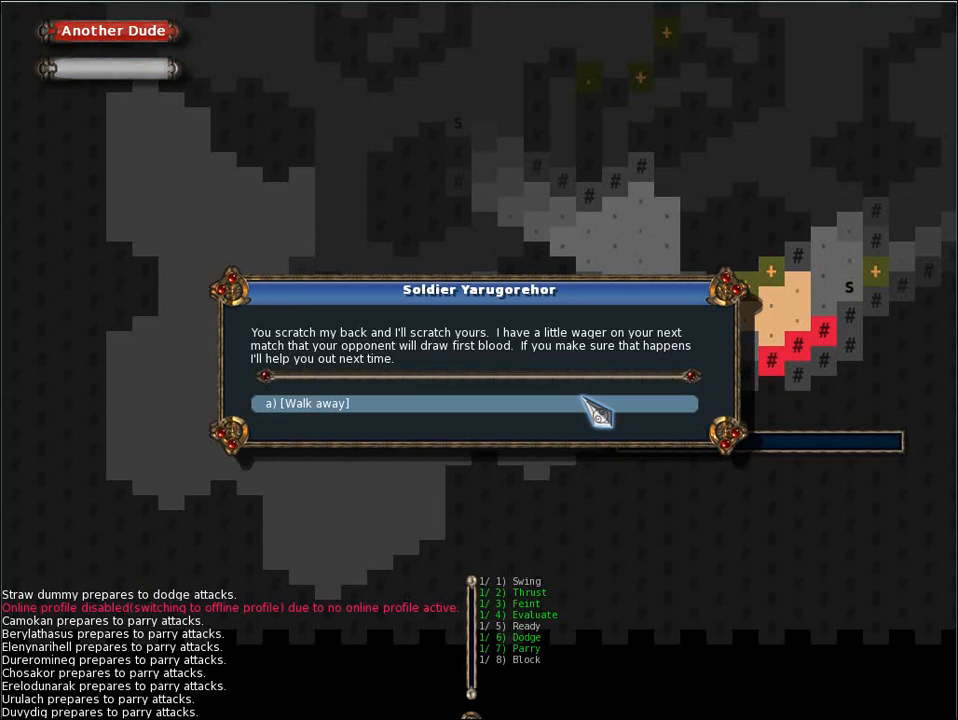
Decline Soldier Yarugorehor's first-blood wager by walking away
{"action": "left_click", "coordinate": [307, 403]}
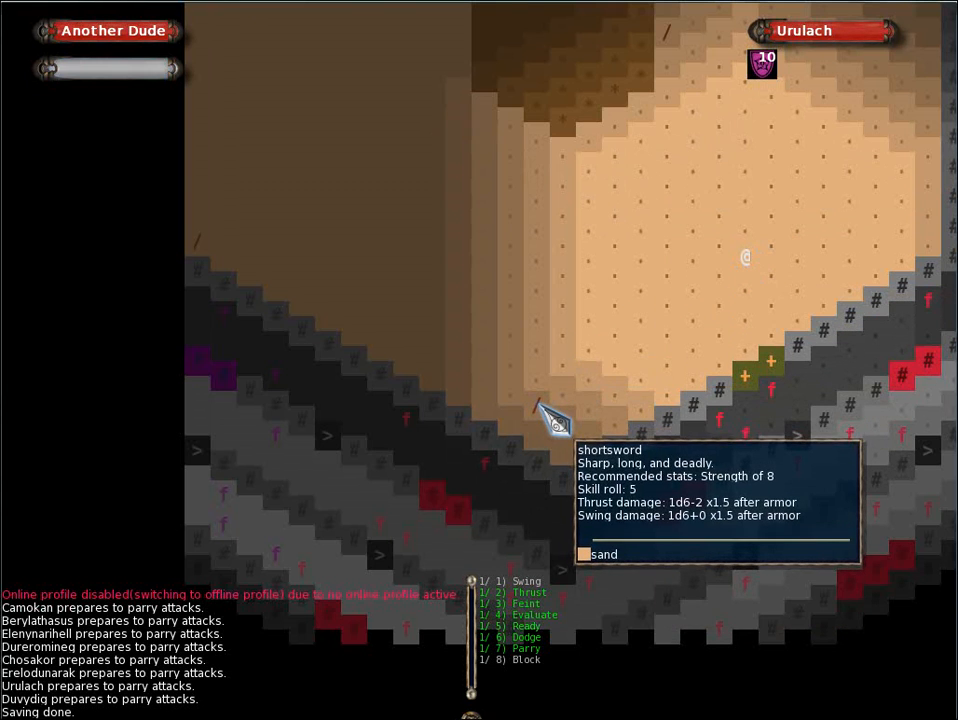
{"action": "mouse_move", "coordinate": [685, 45]}
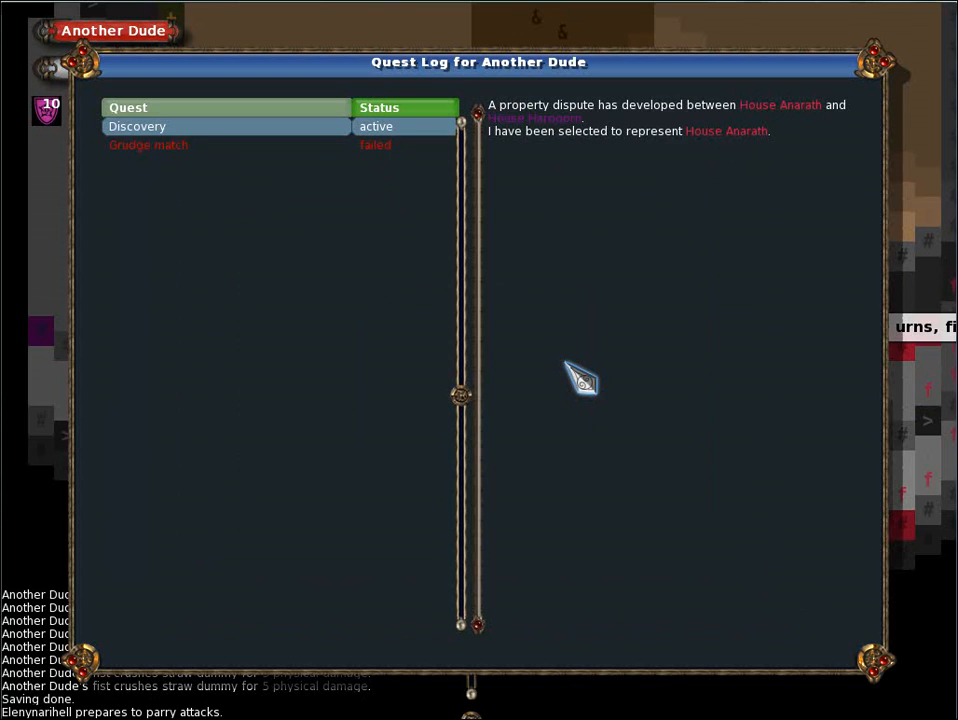
Select the 'Grudge match' quest in the Quest Log to read its details
{"action": "left_click", "coordinate": [148, 145]}
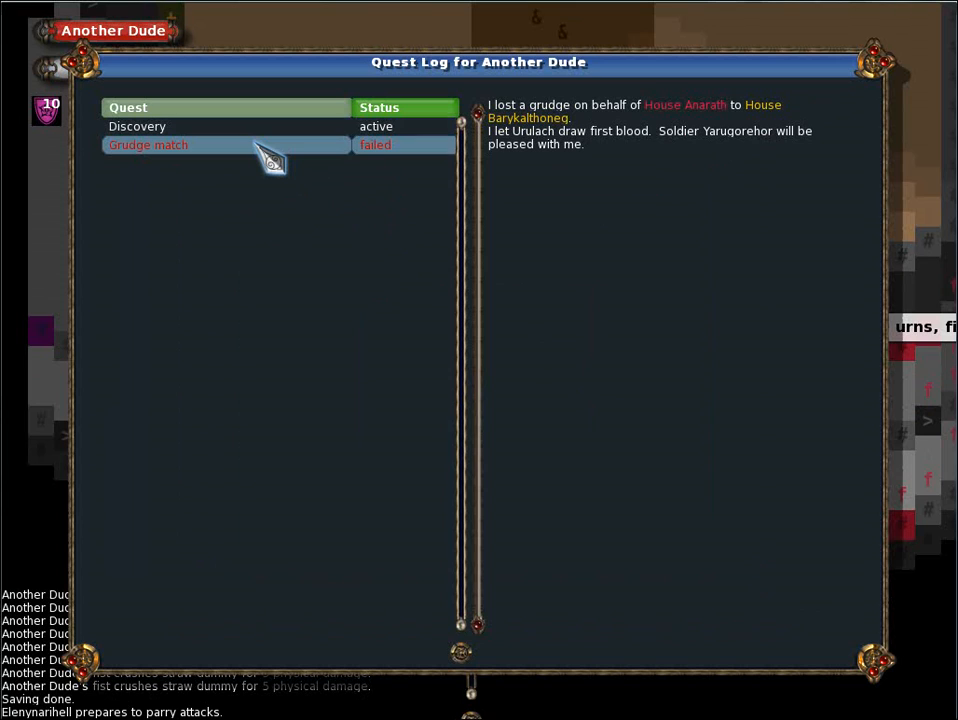
{"action": "left_click", "coordinate": [137, 126]}
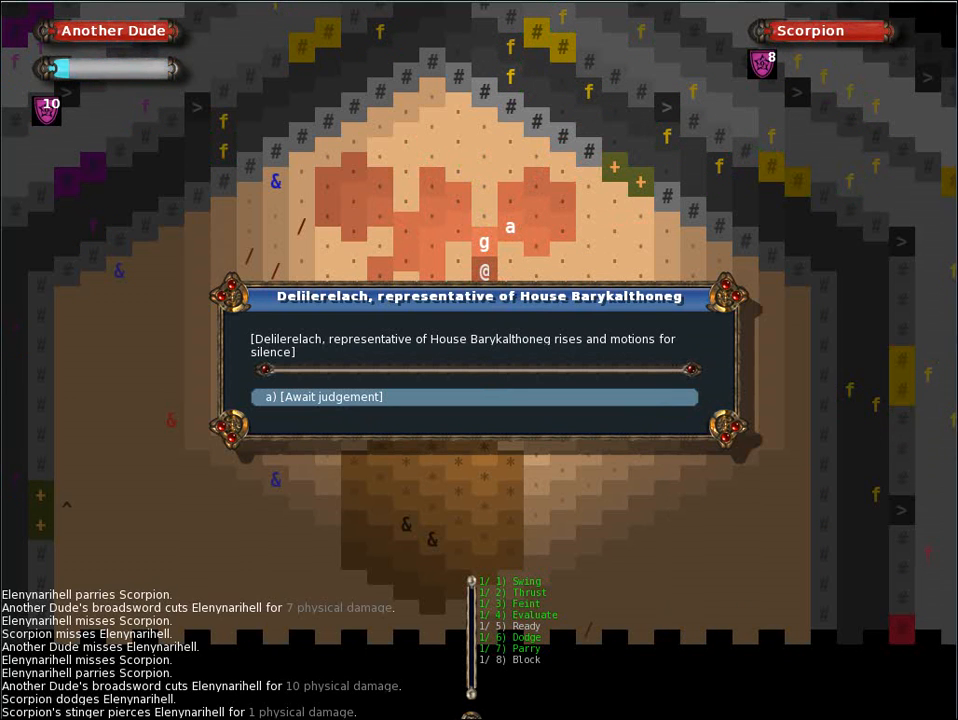
Await the representative's judgement, then move on toward the next scorpion match
{"action": "left_click", "coordinate": [476, 397]}
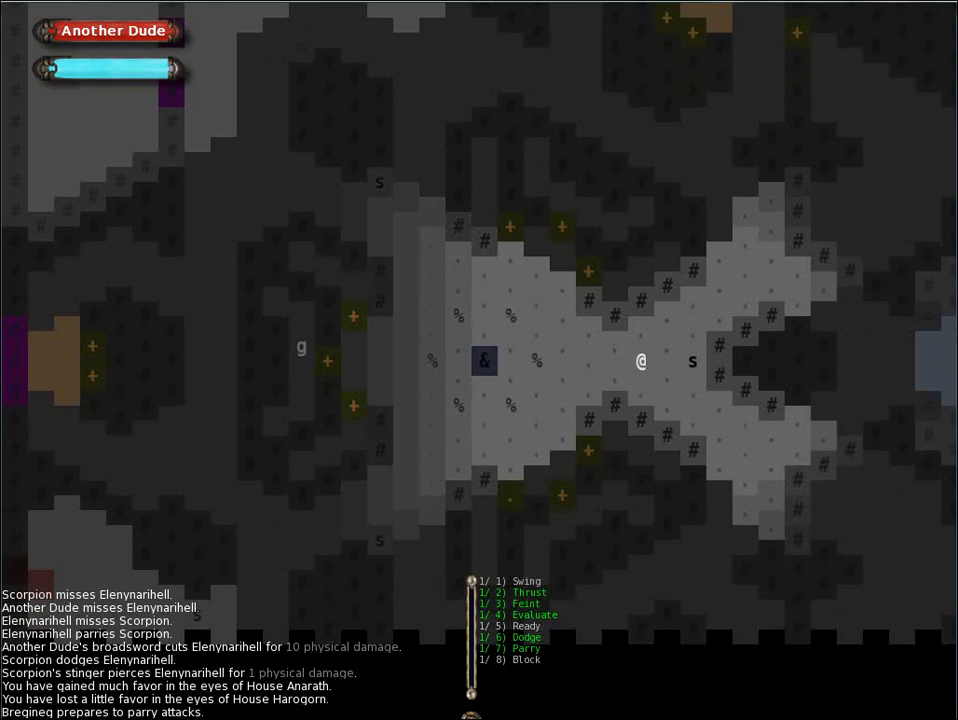
{"action": "key", "text": "Right"}
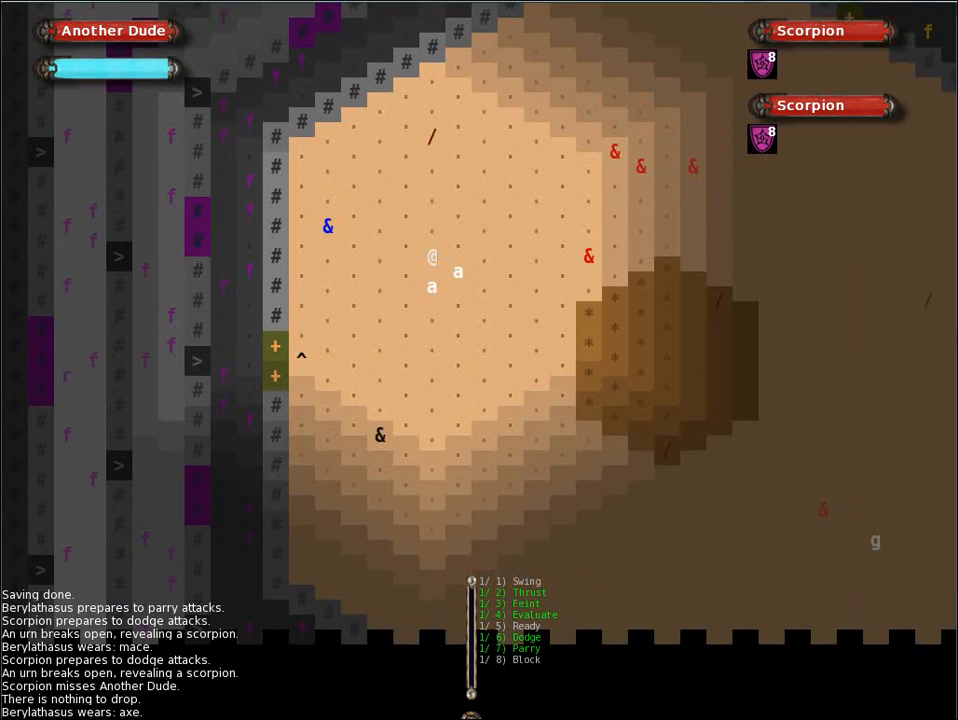
Fight the two scorpions in the arena until the match ends
{"action": "left_click", "coordinate": [432, 287]}
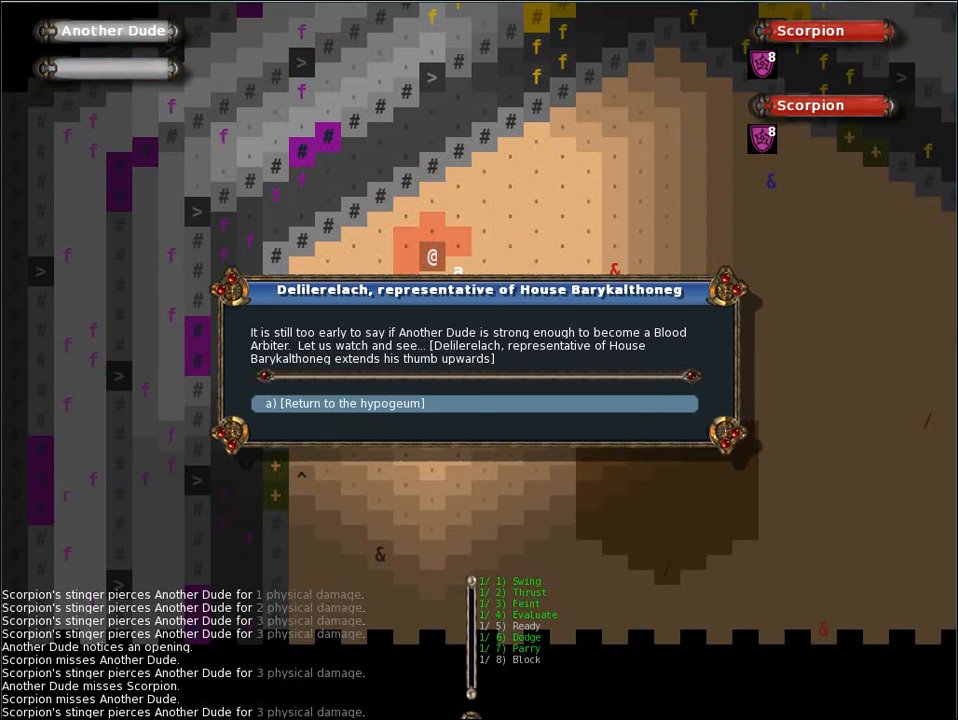
Return to the hypogeum after House Barykalthoneg's verdict
{"action": "left_click", "coordinate": [346, 403]}
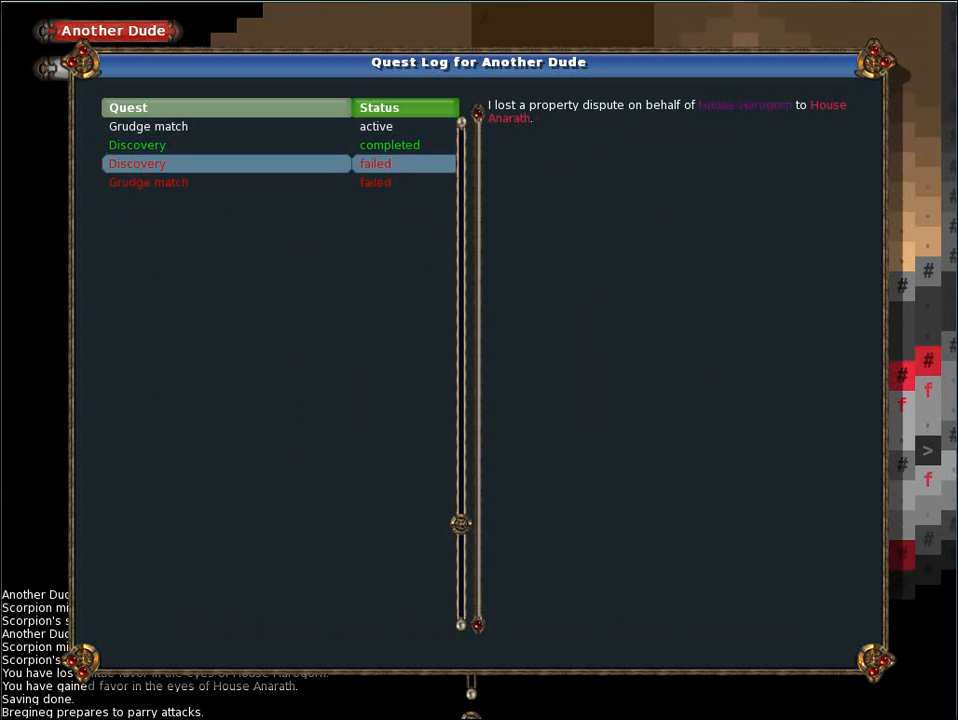
{"action": "left_click", "coordinate": [148, 182]}
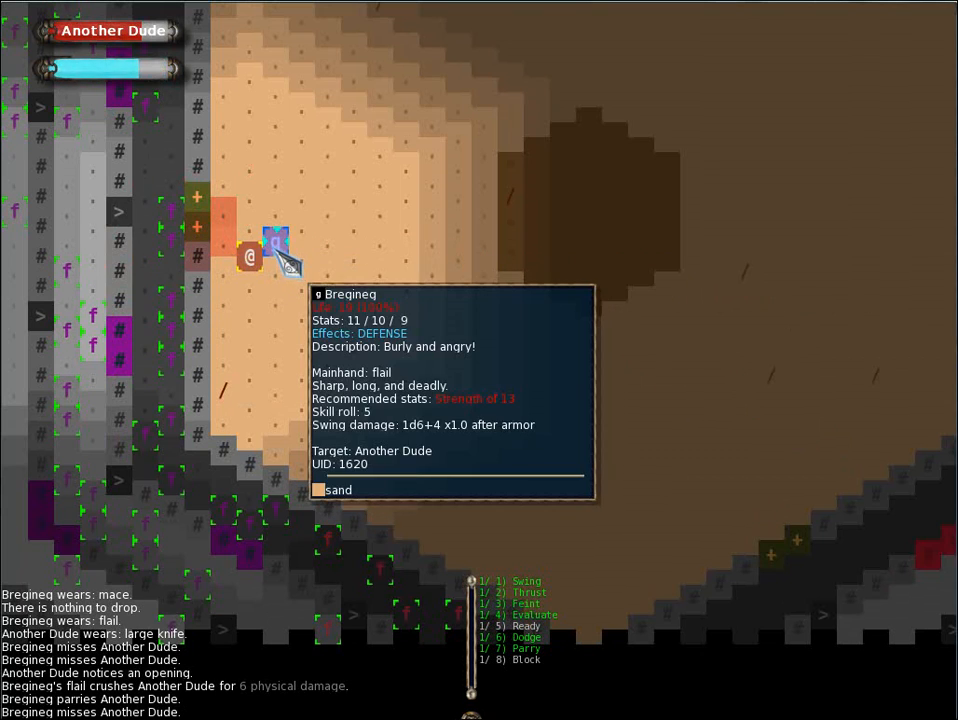
{"action": "mouse_move", "coordinate": [288, 263]}
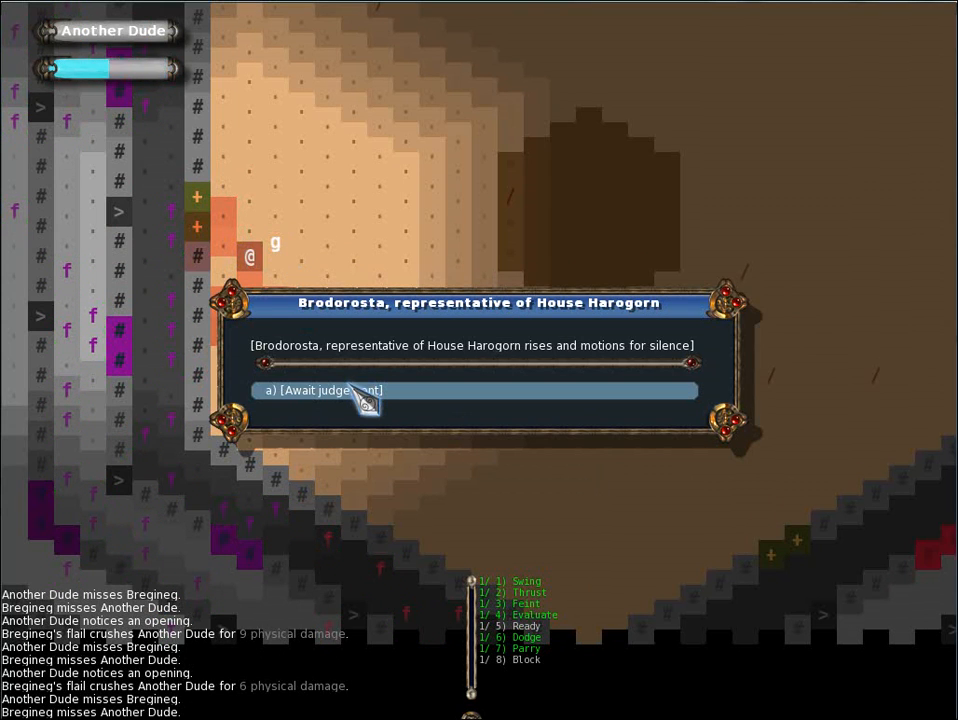
Await House Harogorn's judgement after the arena loss
{"action": "left_click", "coordinate": [322, 390]}
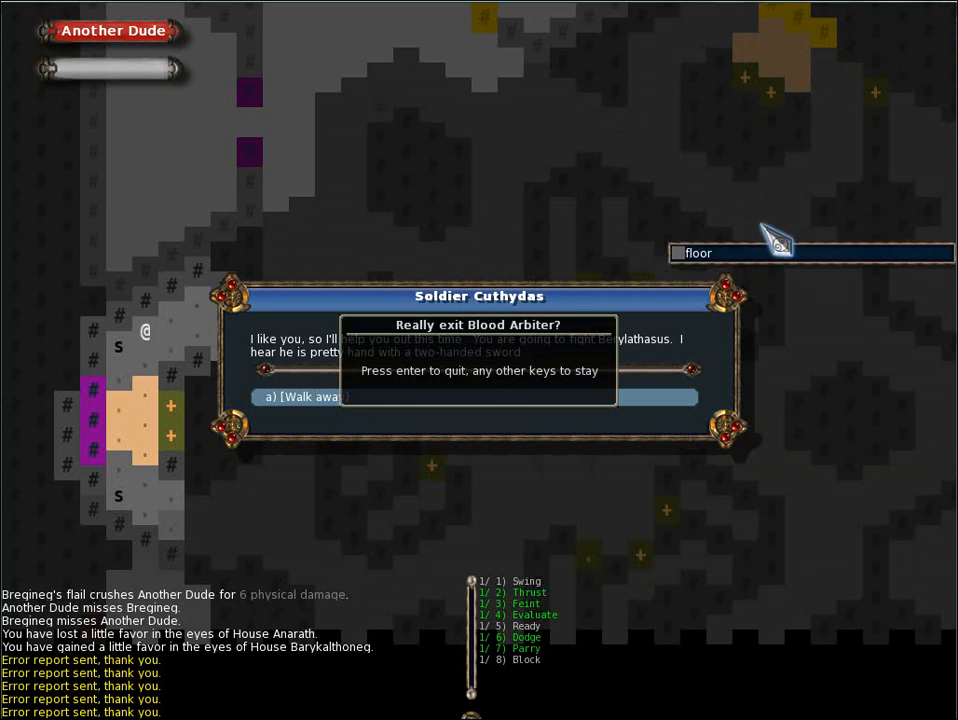
Confirm quitting Blood Arbiter to reach the T-Engine main menu
{"action": "key", "text": "enter"}
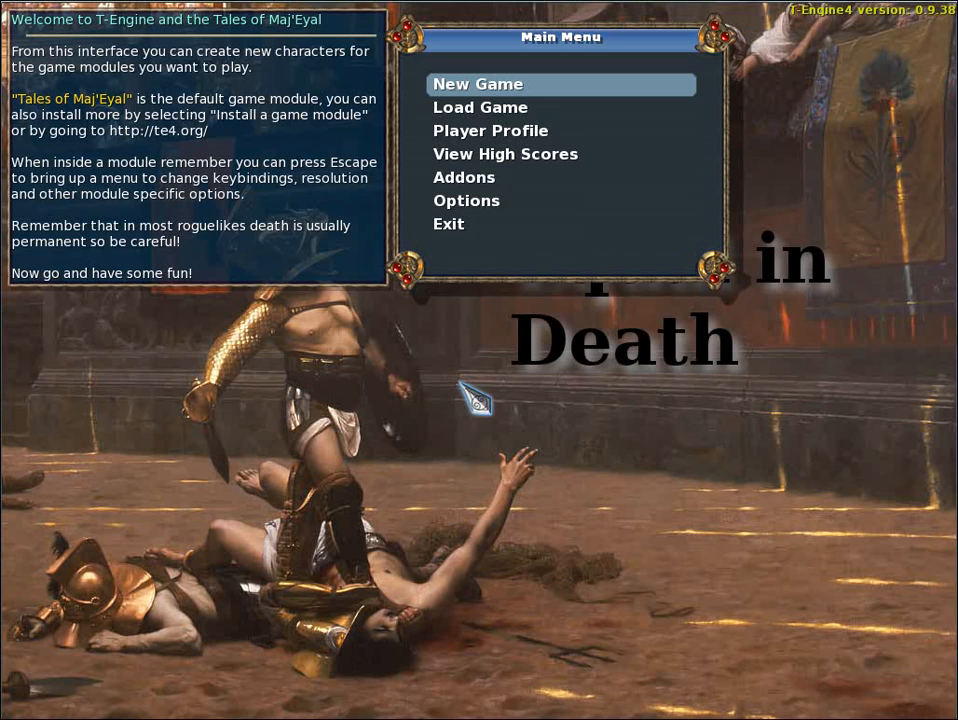
{"action": "mouse_move", "coordinate": [640, 445]}
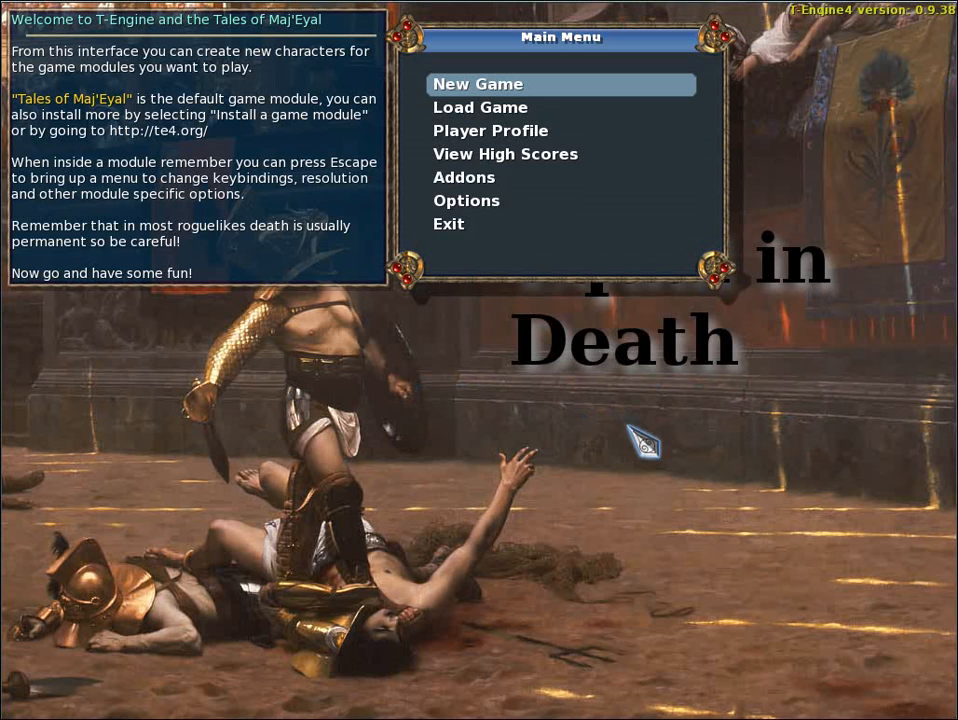
{"action": "mouse_move", "coordinate": [735, 490]}
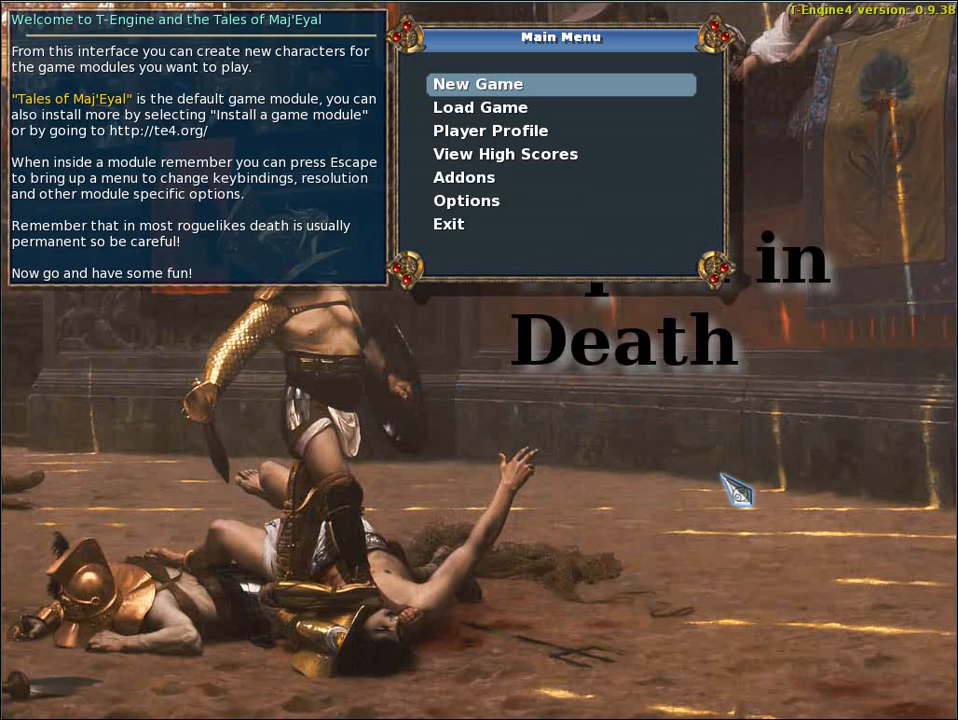